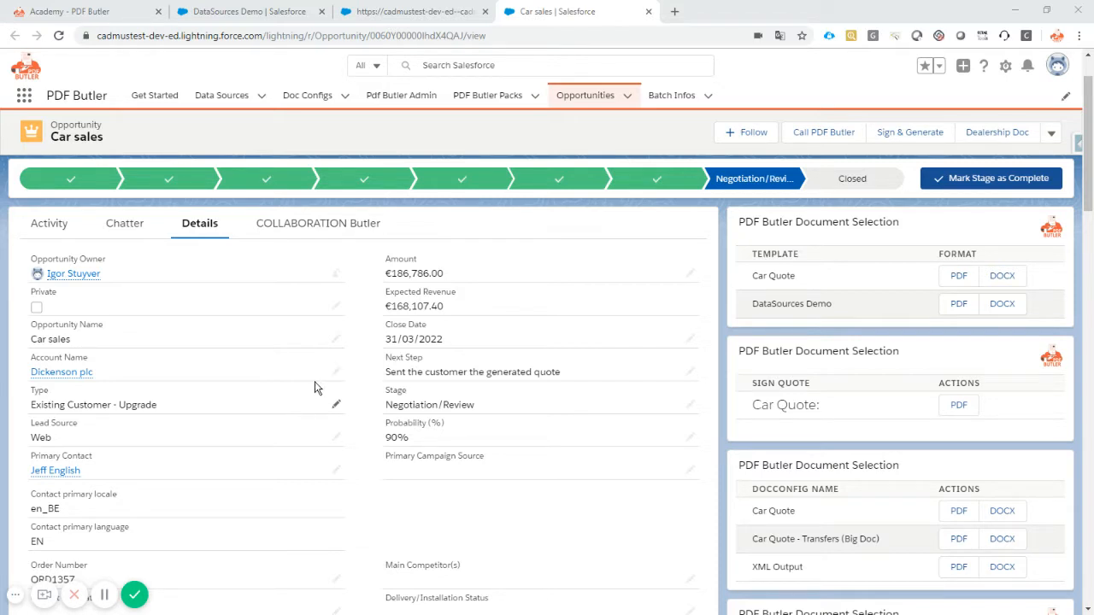
mouse_move(424, 410)
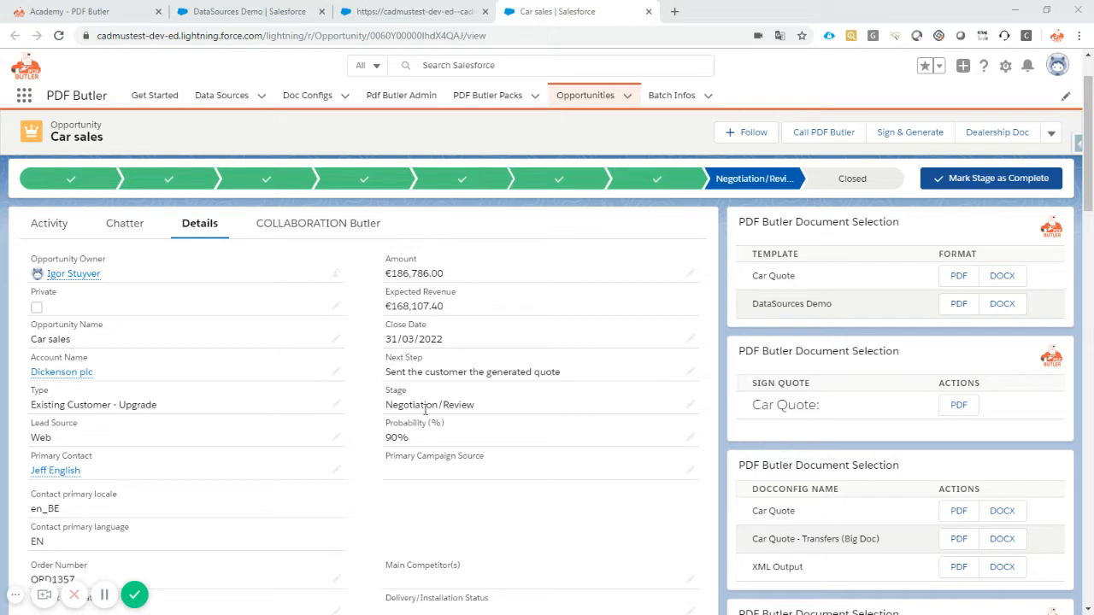
mouse_move(527, 438)
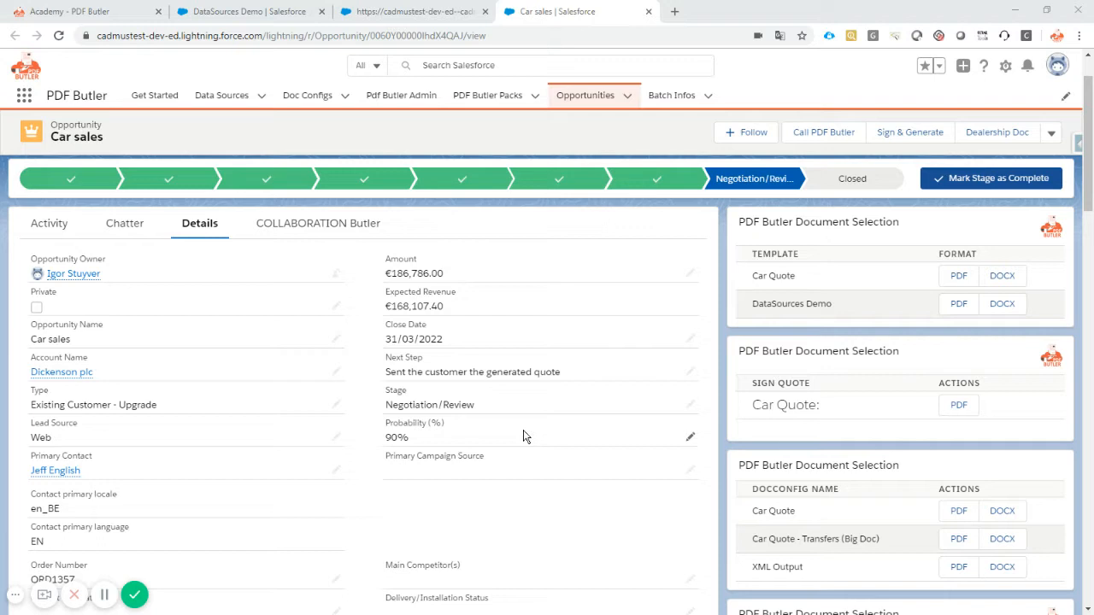
mouse_move(321, 349)
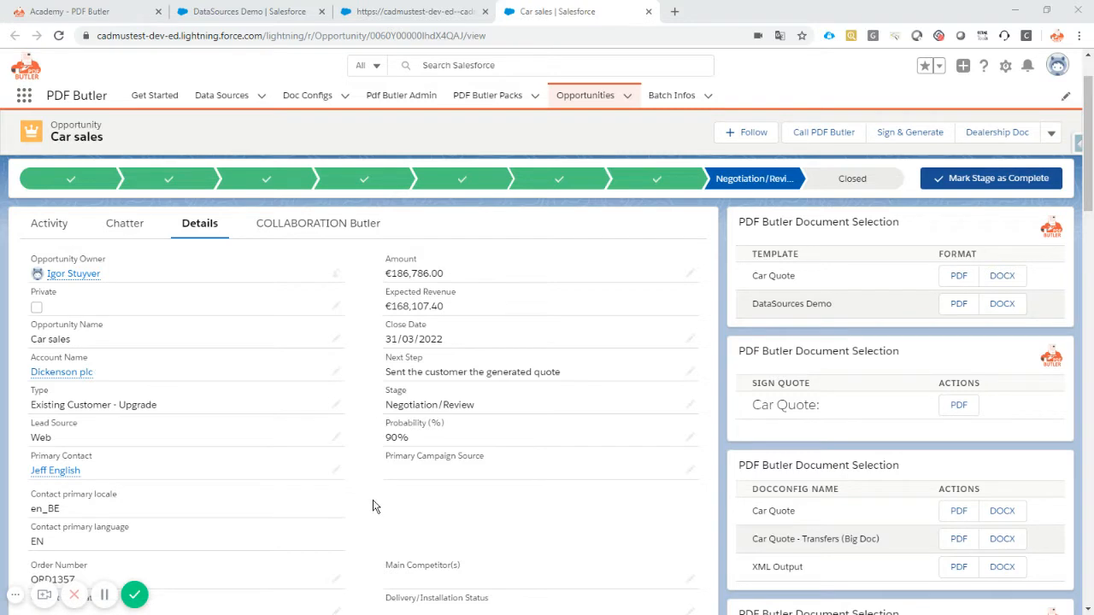
mouse_move(309, 450)
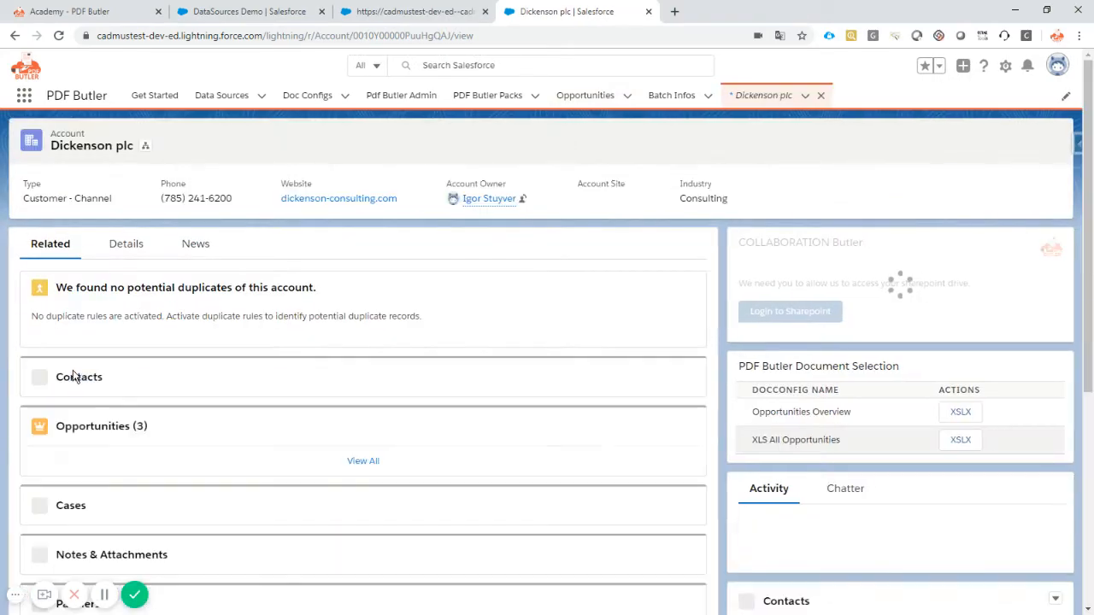
Preview the logo image attached to the account, then return to the DataSources Demo doc config
scroll("down", 3)
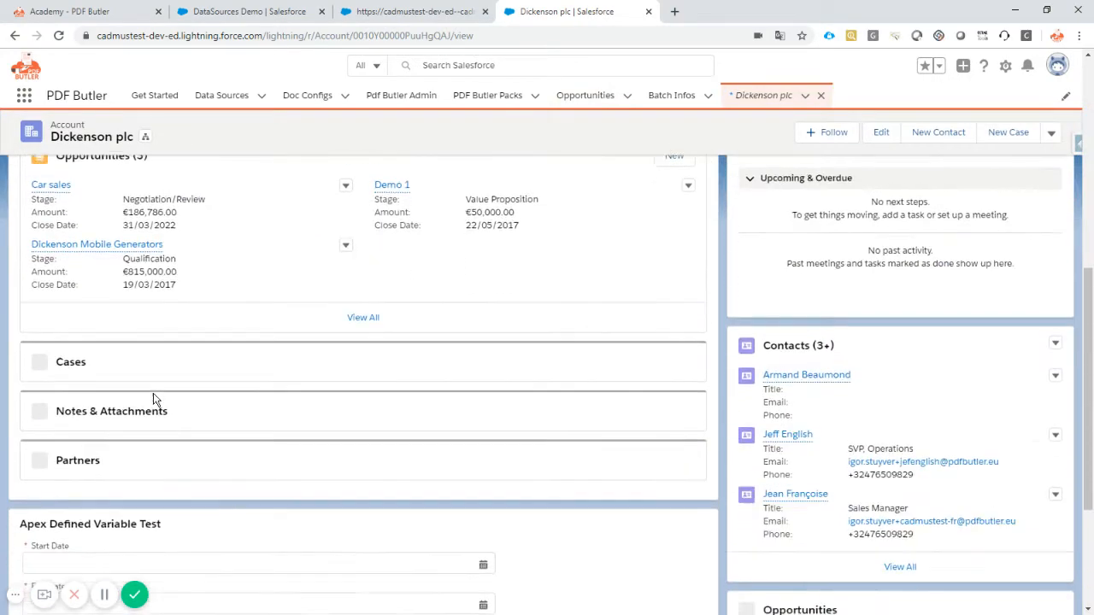
scroll("down", 3)
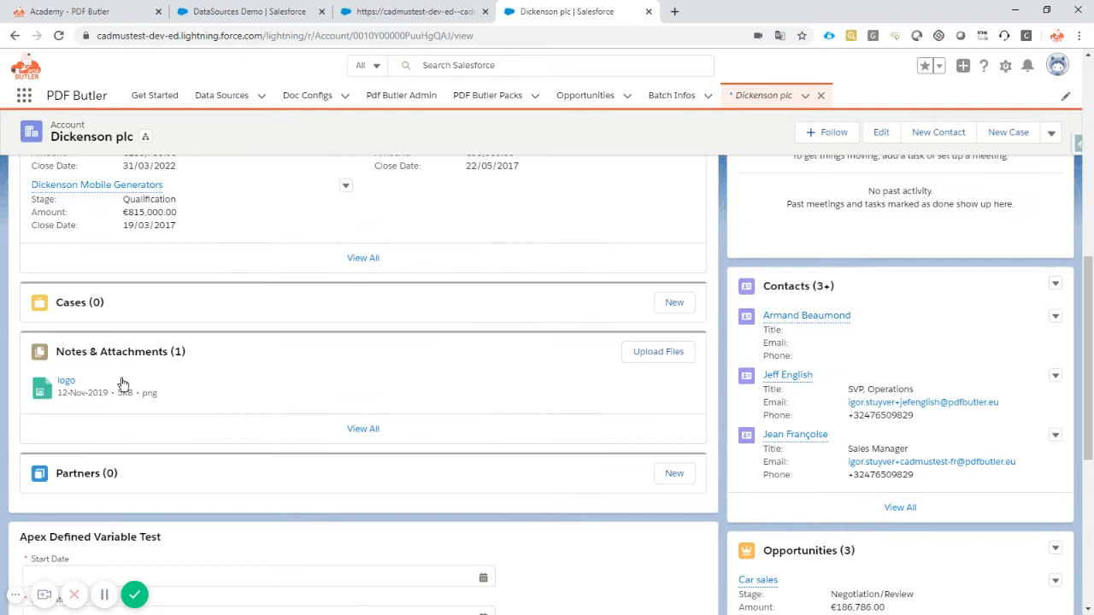
left_click(65, 379)
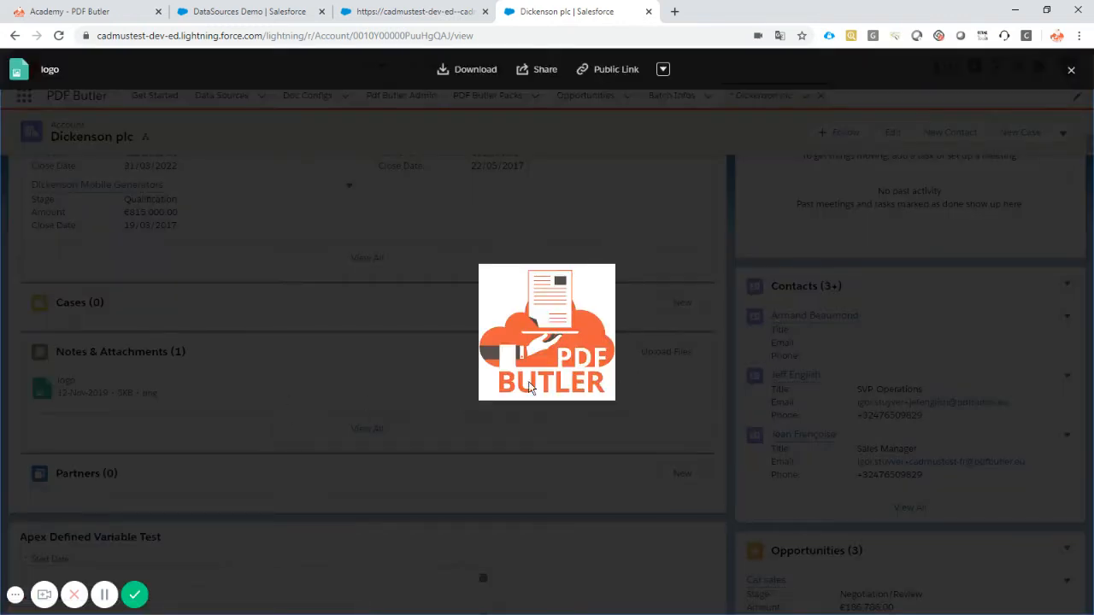
mouse_move(953, 27)
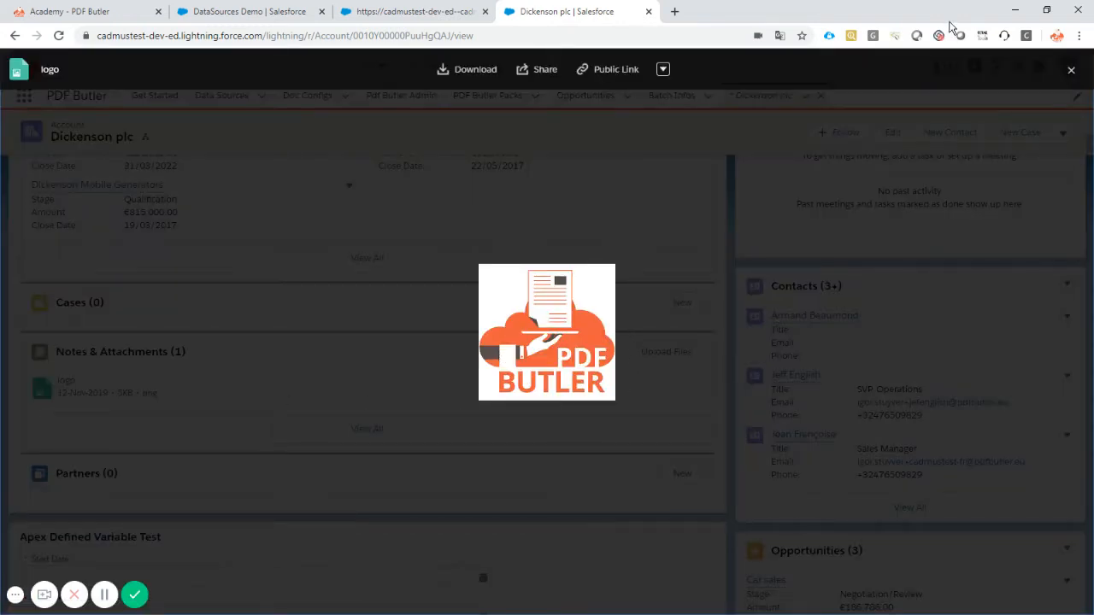
mouse_move(1070, 70)
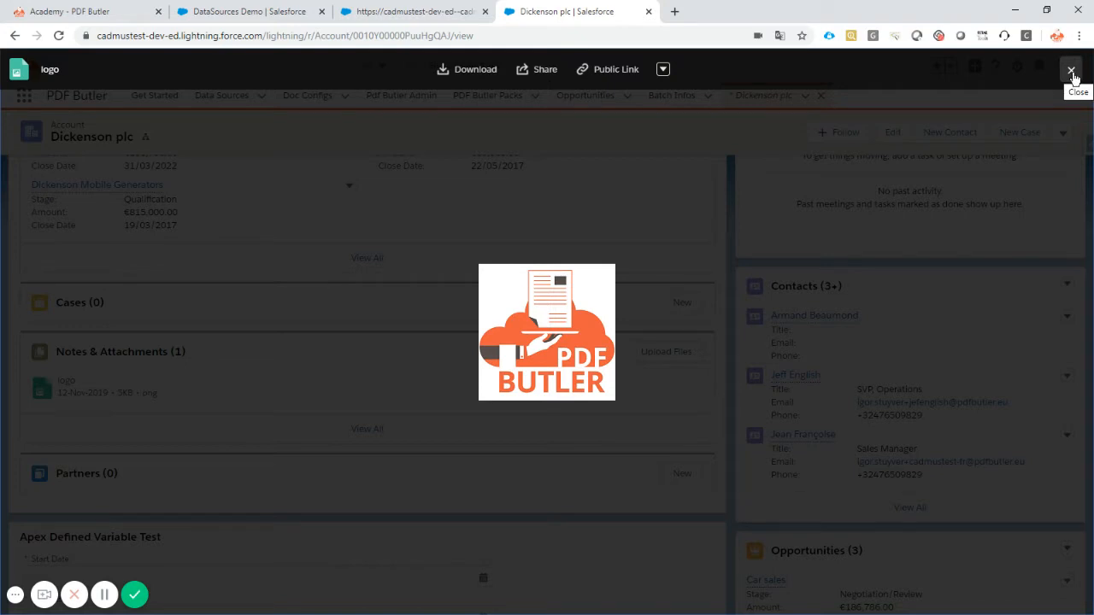
left_click(1070, 70)
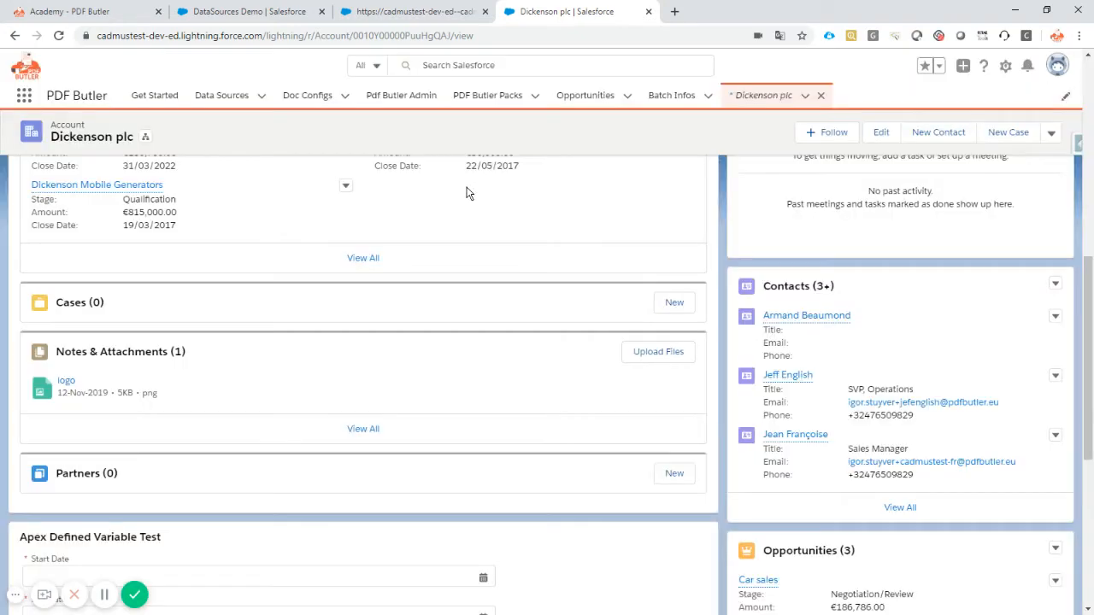
left_click(248, 10)
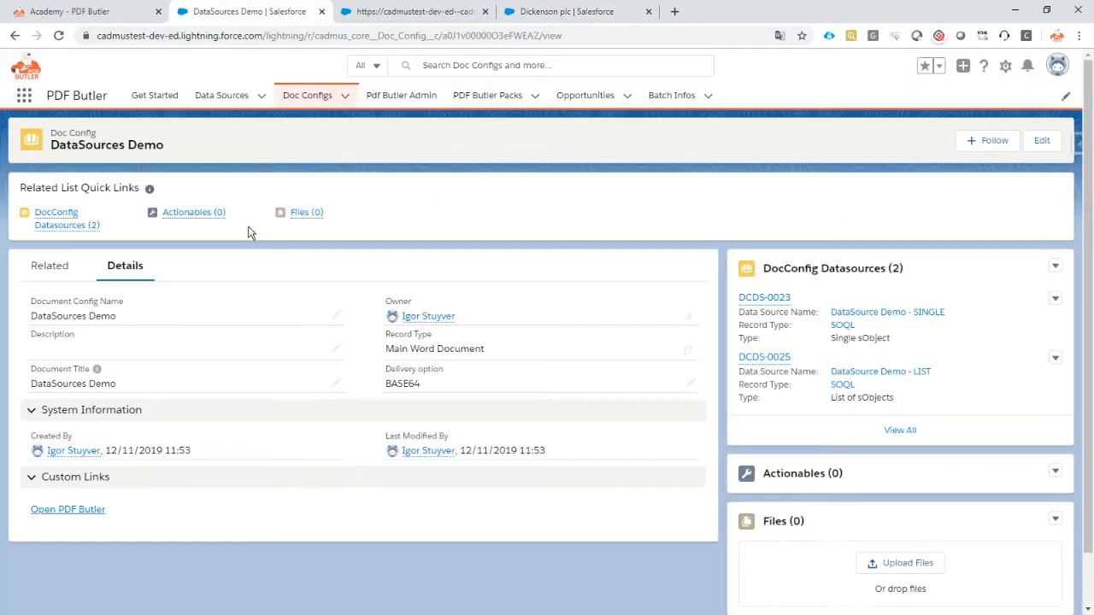
Open the DataSource Demo - SINGLE data source and cancel editing, leaving its SOQL query unchanged
left_click(222, 96)
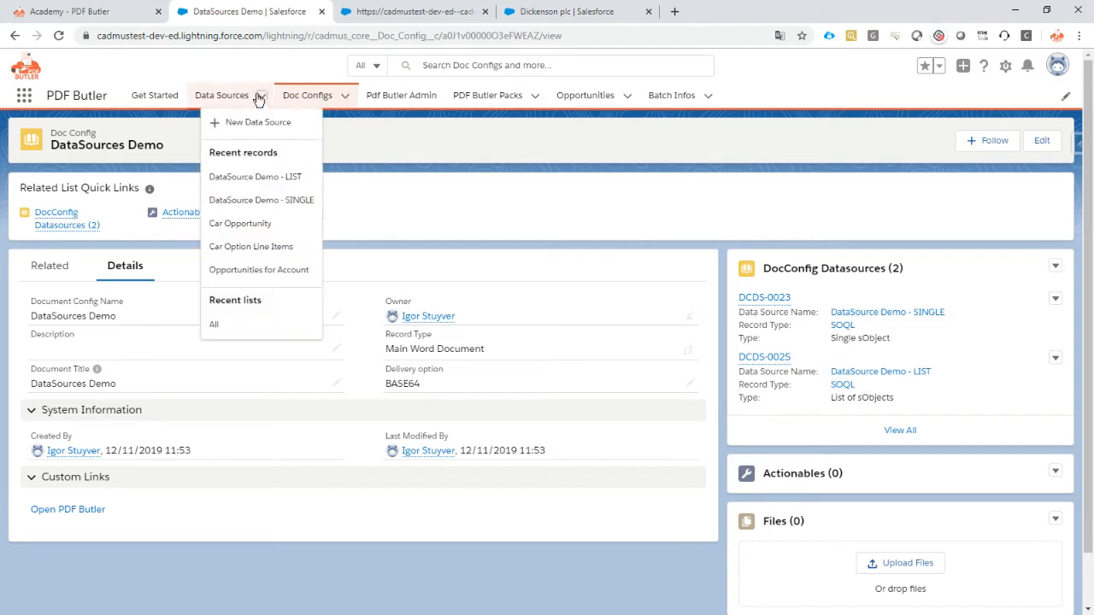
mouse_move(260, 200)
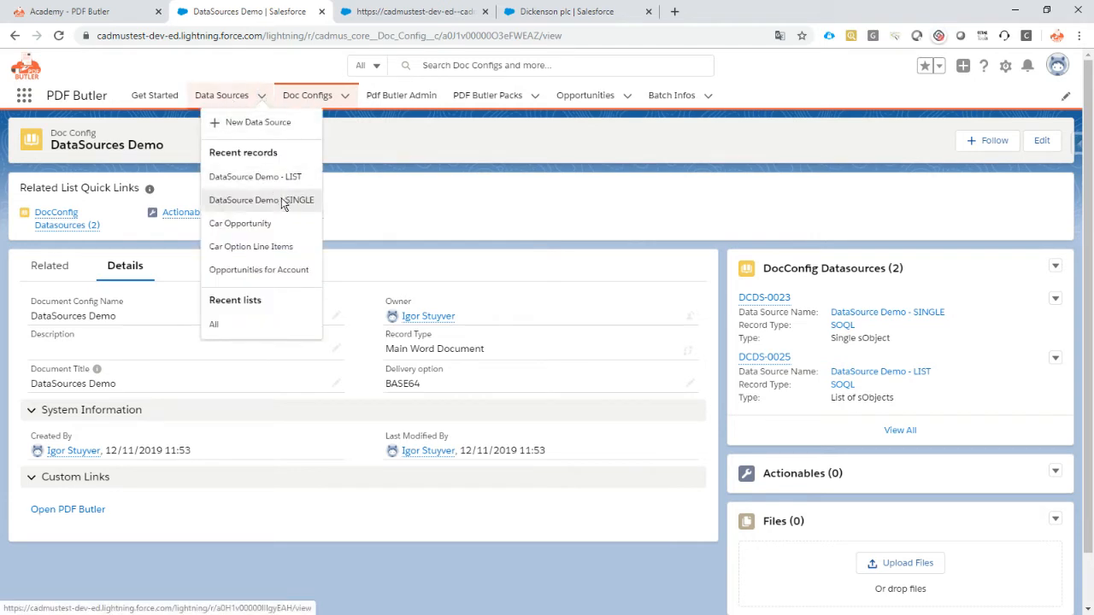
left_click(262, 200)
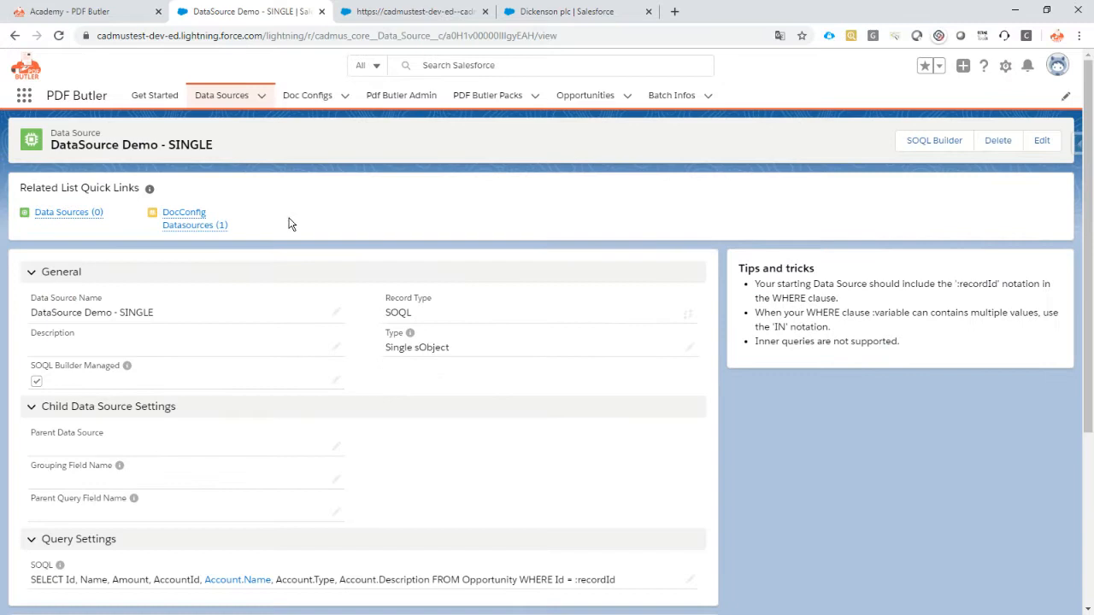
mouse_move(250, 522)
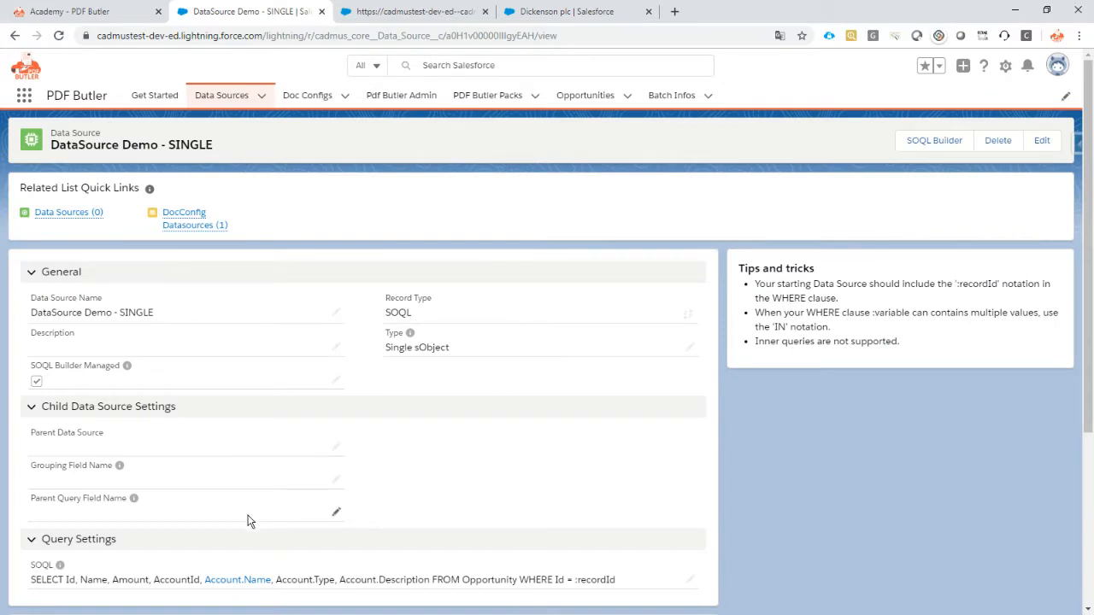
left_click(1041, 140)
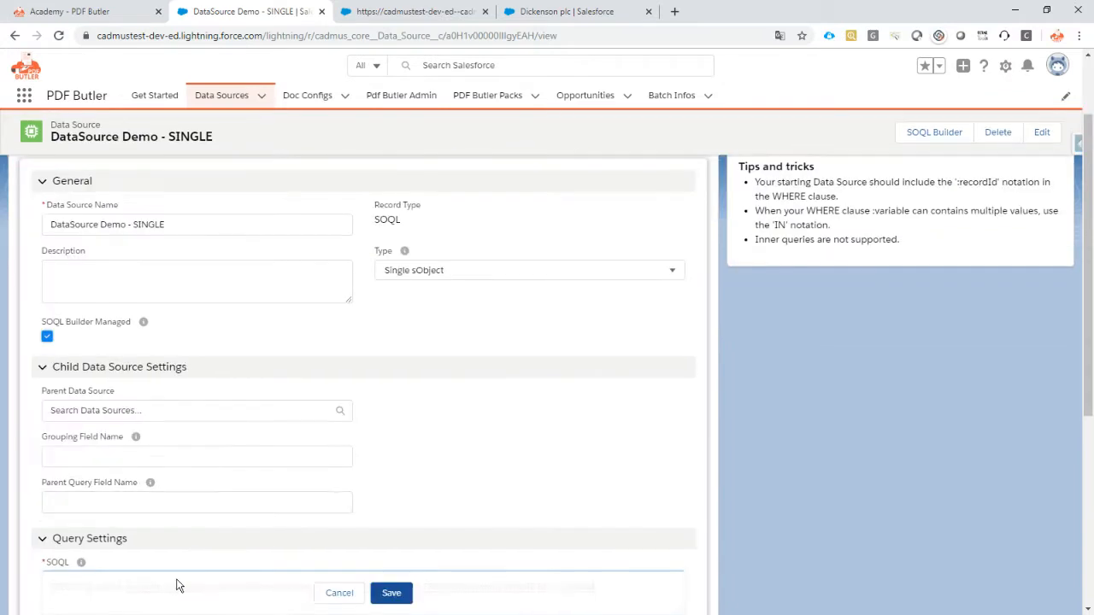
scroll("down", 3)
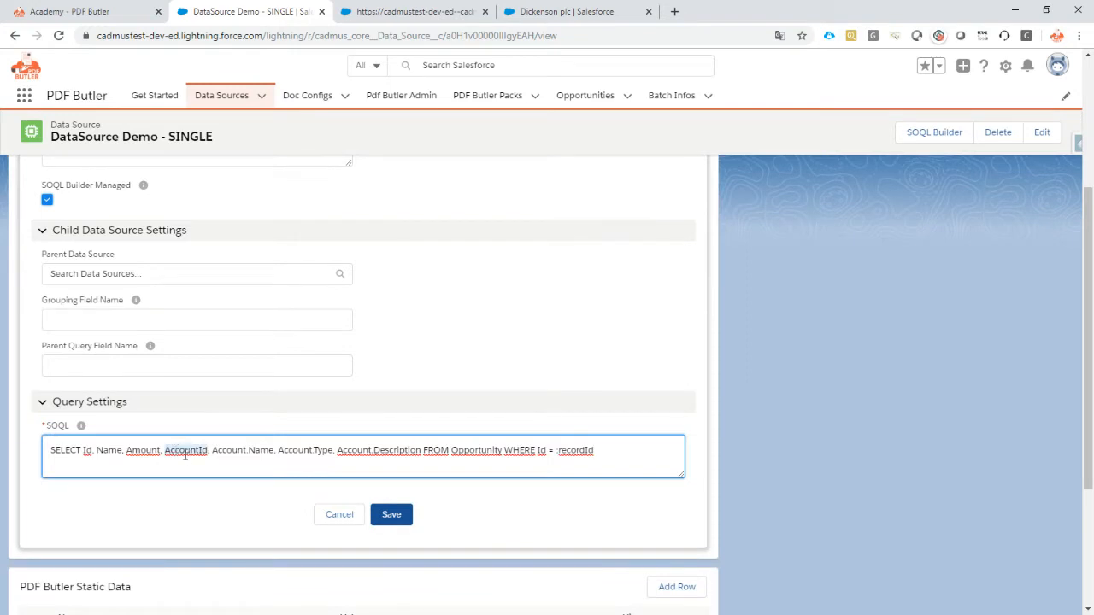
mouse_move(294, 523)
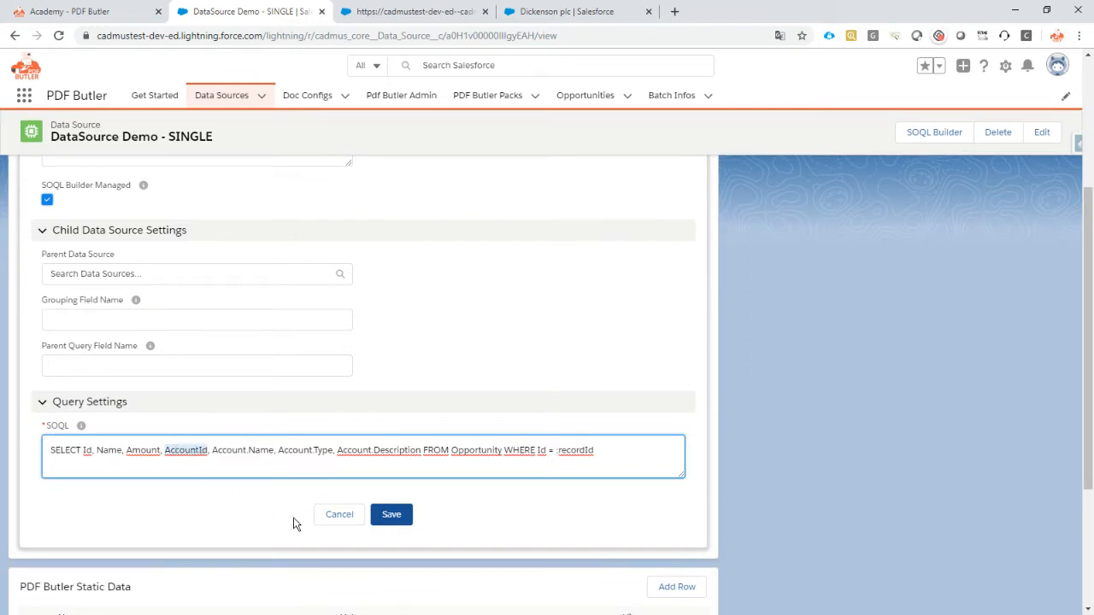
left_click(390, 513)
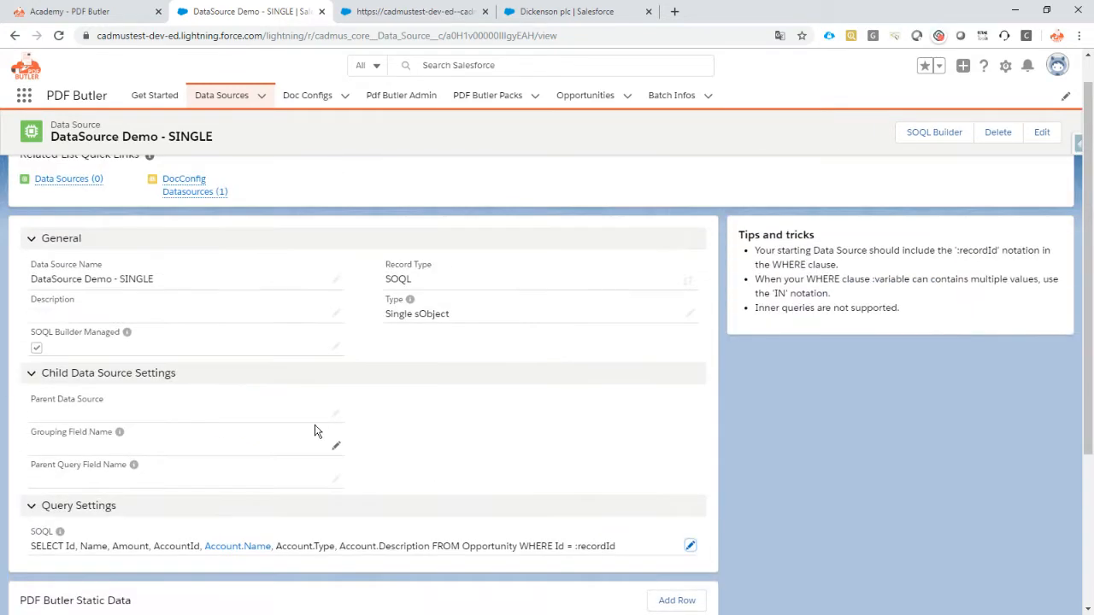
scroll("up", 3)
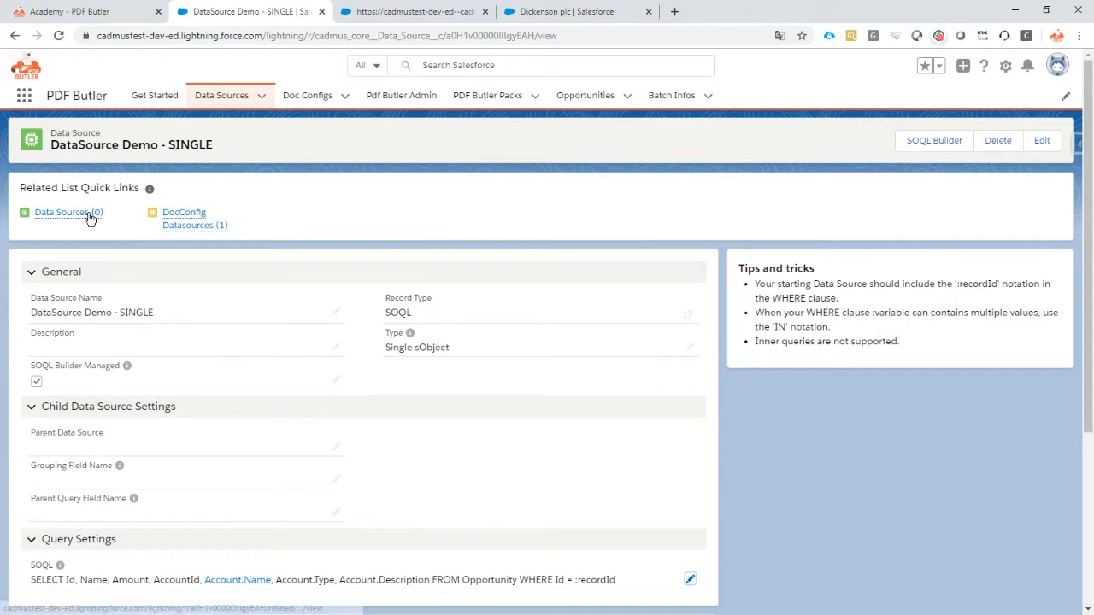
Start a new child data source with the PICTURE LIST record type from the Data Sources (0) list
left_click(61, 212)
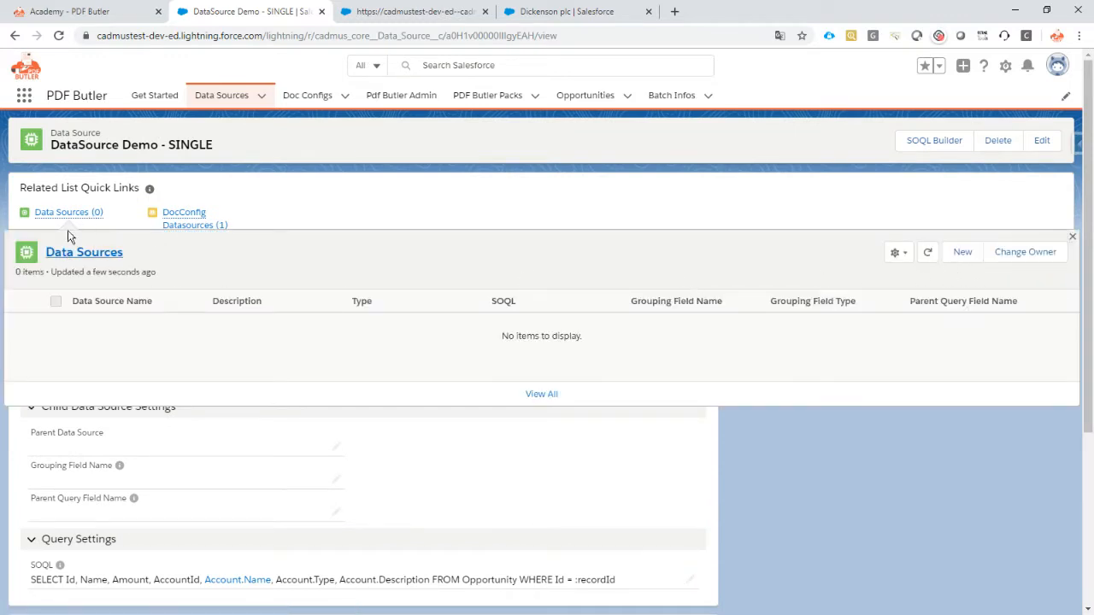
left_click(963, 252)
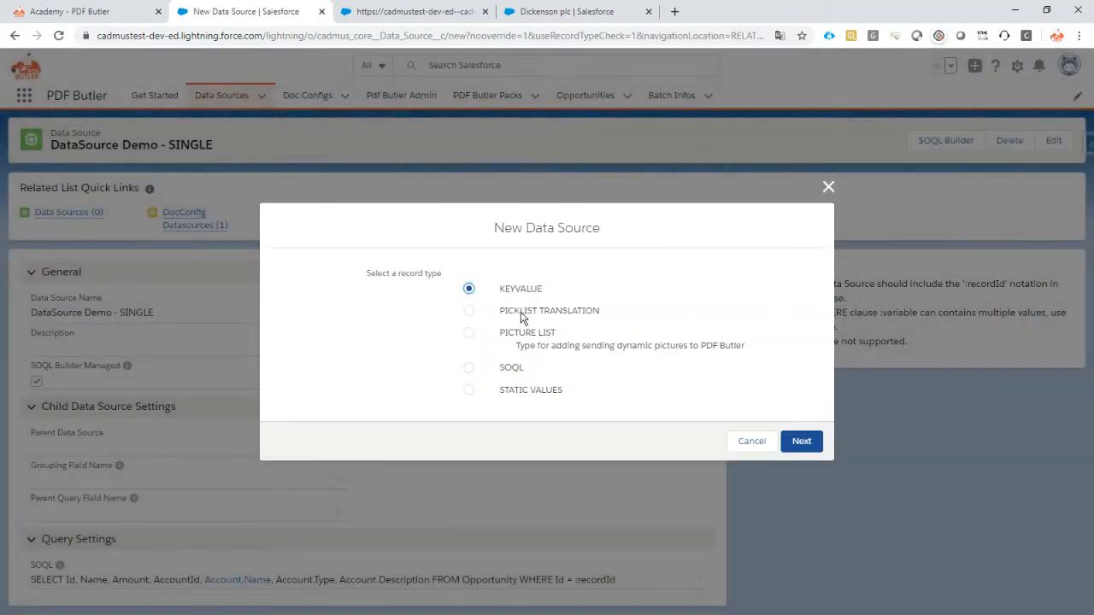
left_click(469, 331)
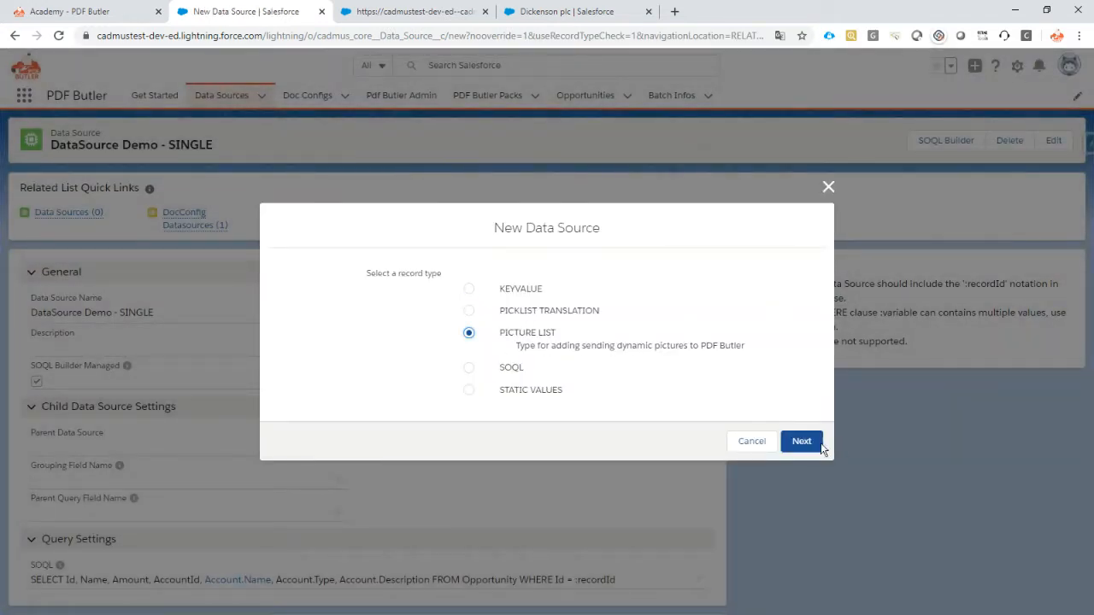
left_click(800, 441)
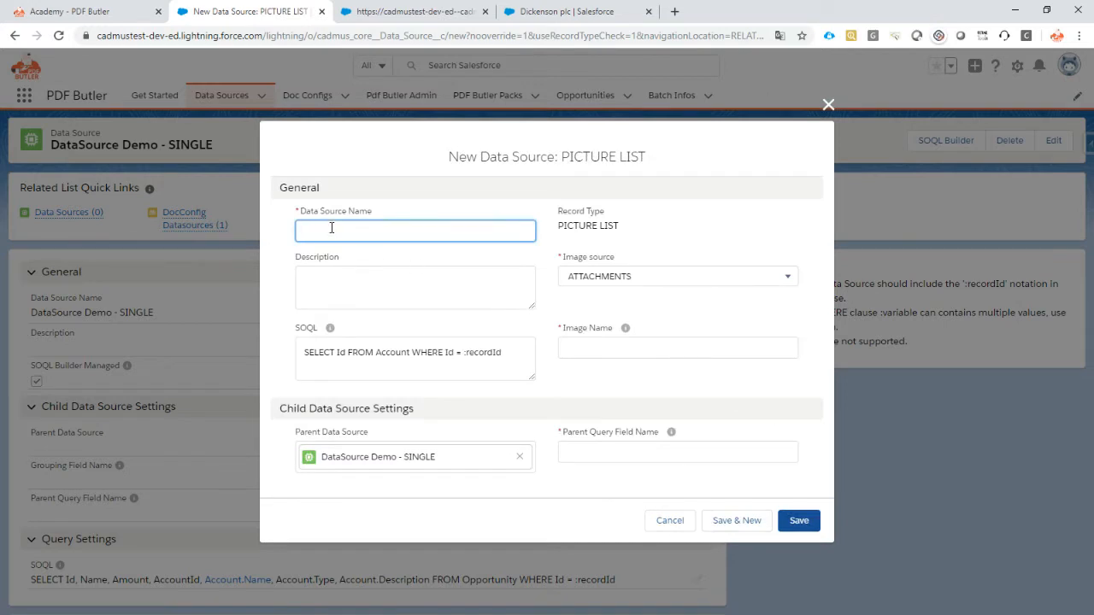
Name the data source 'DataSource Demo - PICTURE' and set the image source to FILES
type("D")
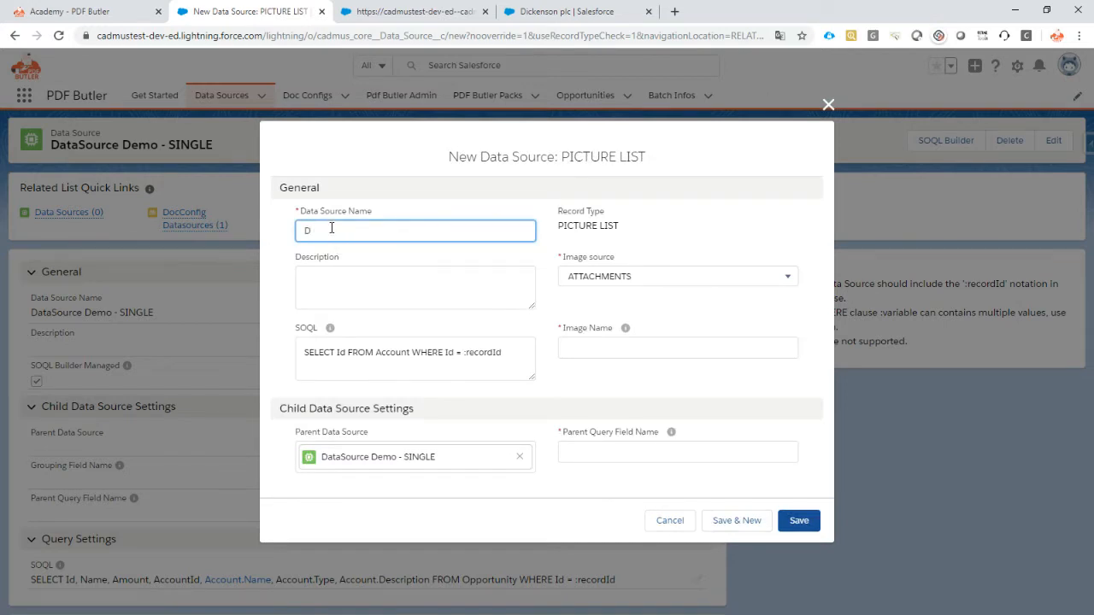
type("DataSource")
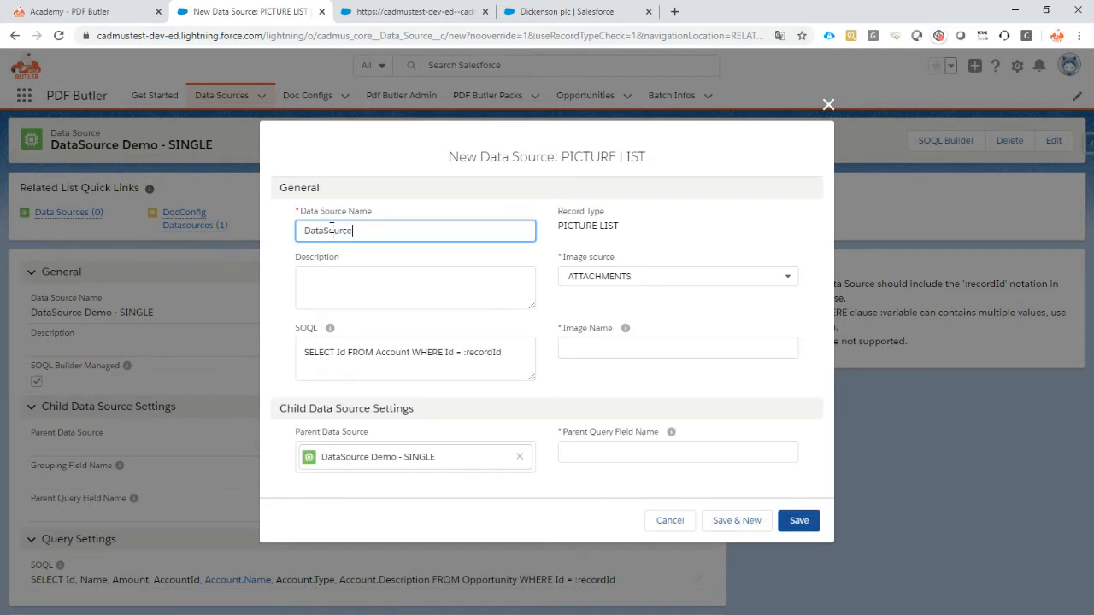
type("Demo - PICTURE")
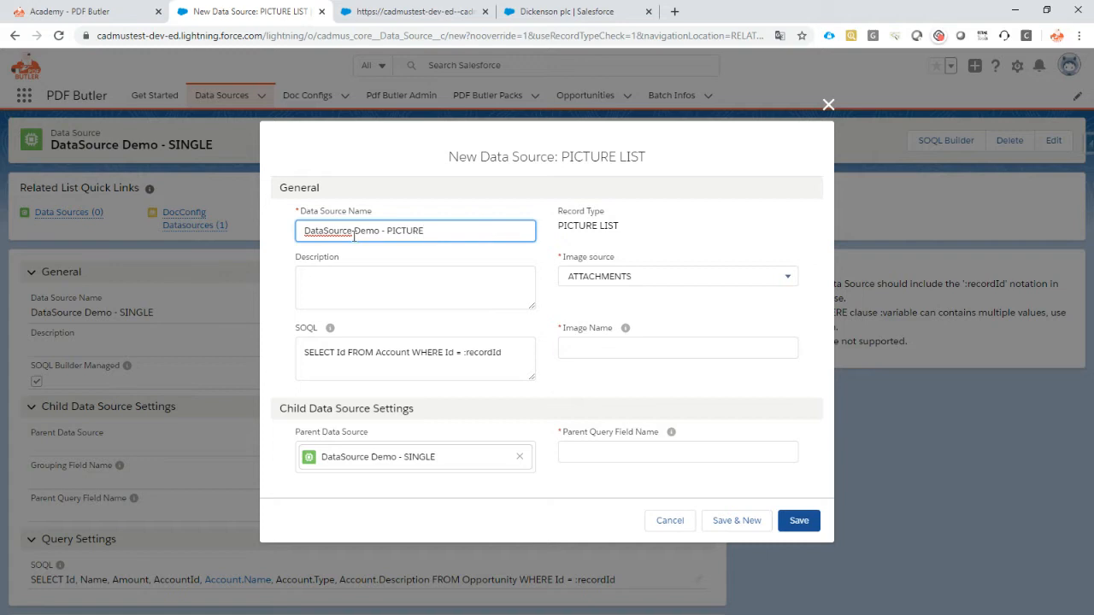
left_click(677, 277)
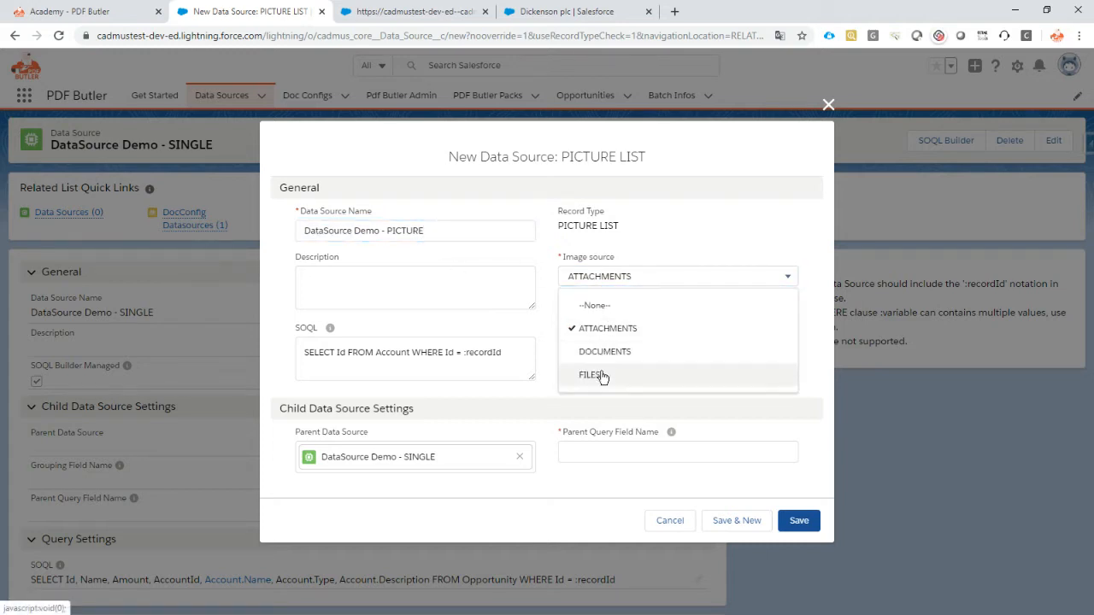
left_click(591, 376)
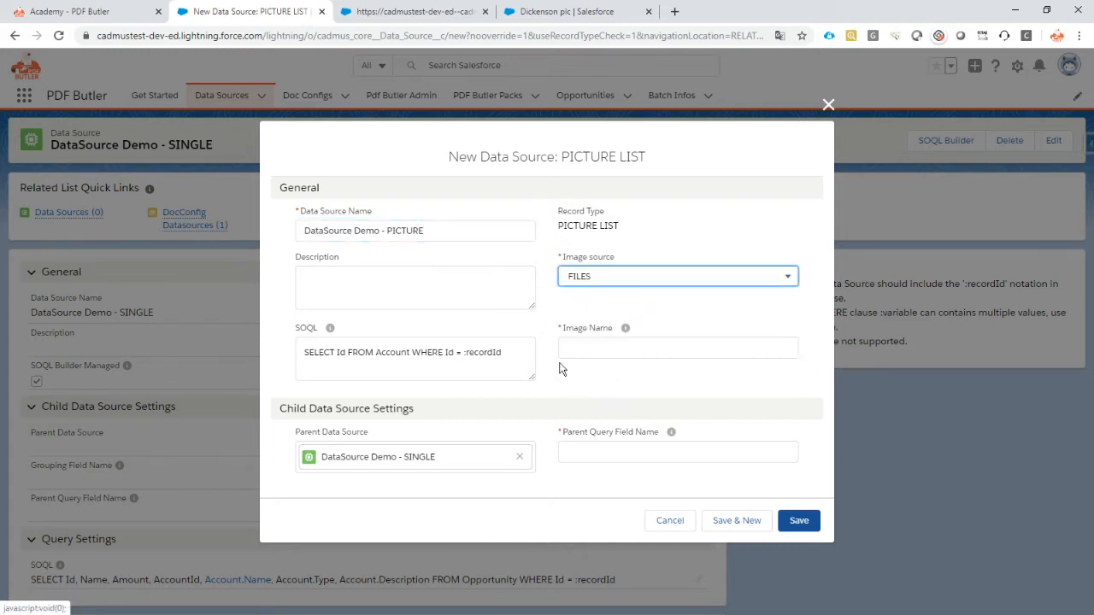
Set the Image Name to 'logo', removing a stray percent sign
left_click(677, 347)
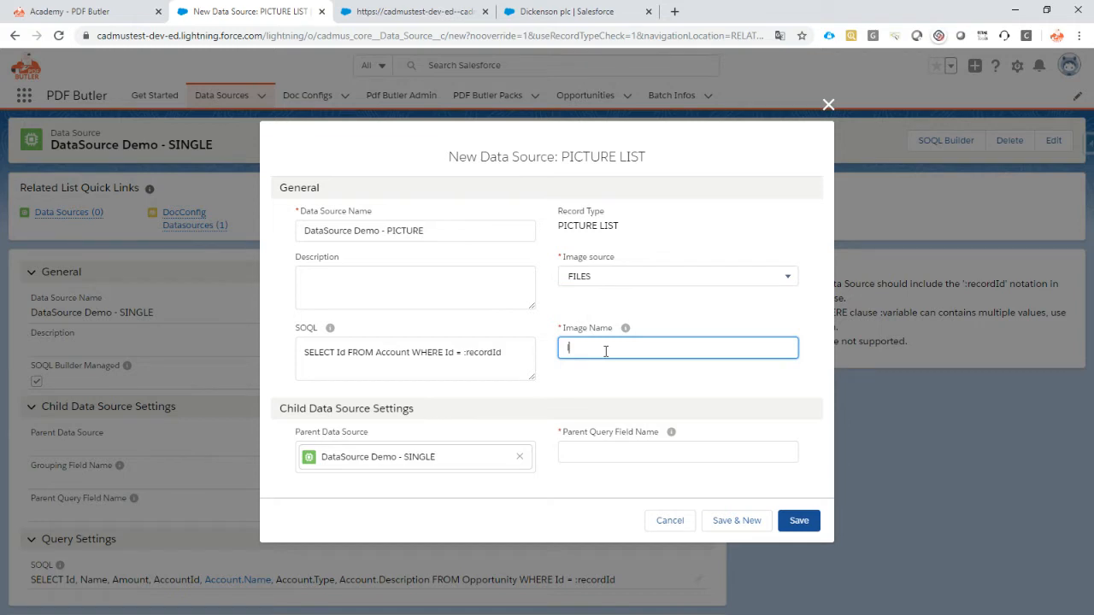
type("logo")
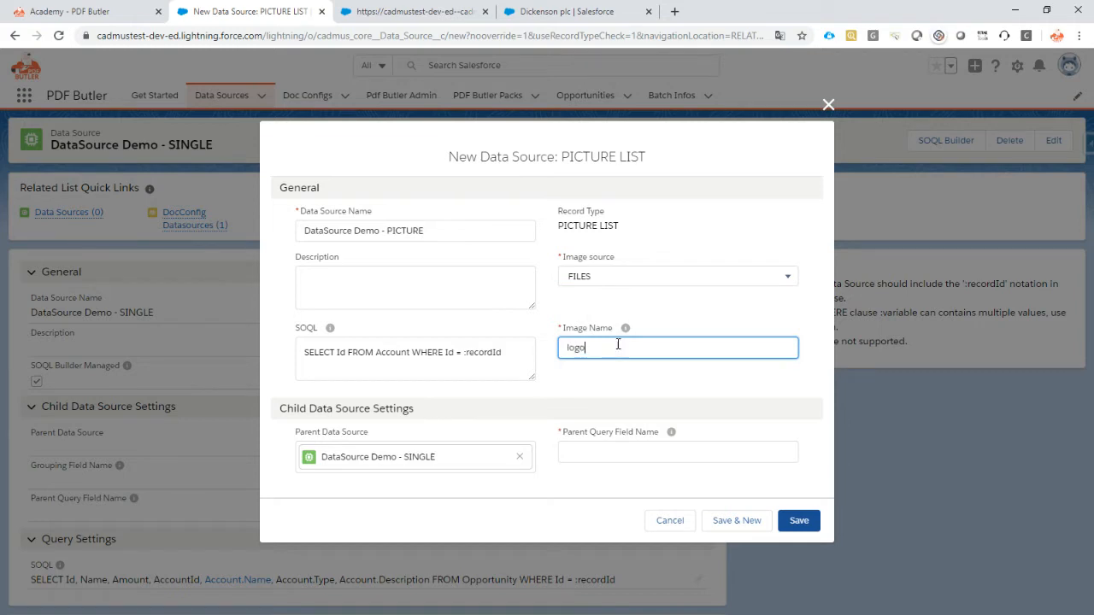
type("%")
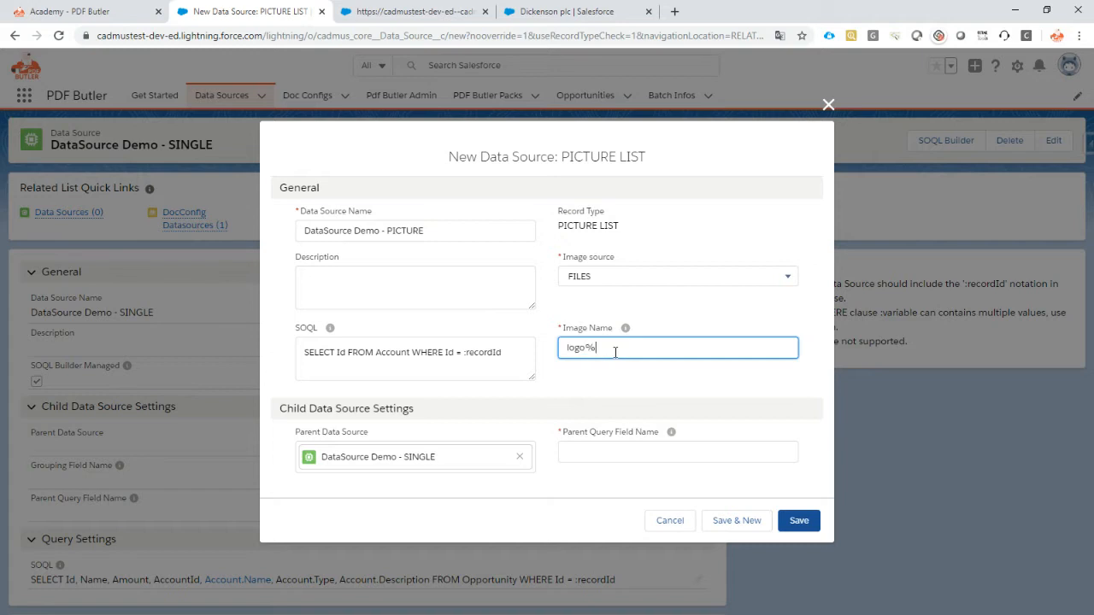
key("Backspace")
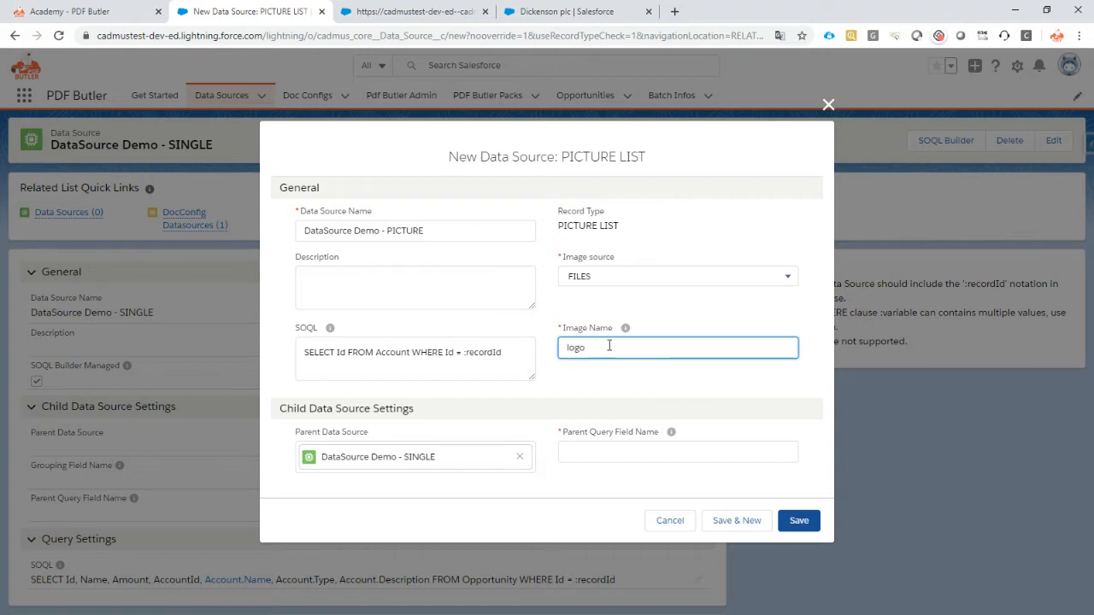
mouse_move(554, 393)
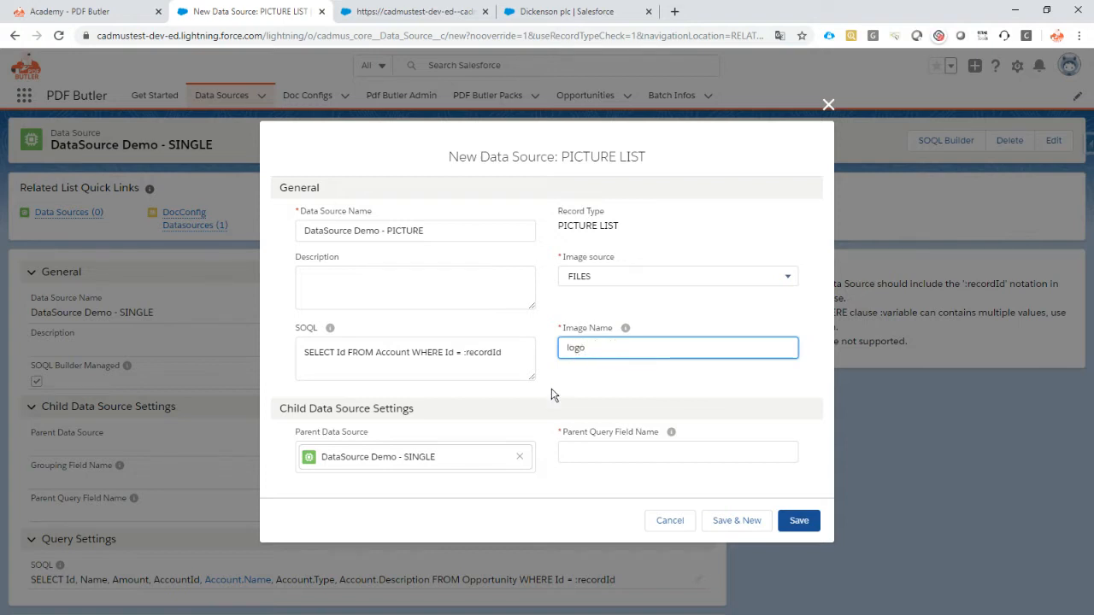
mouse_move(318, 438)
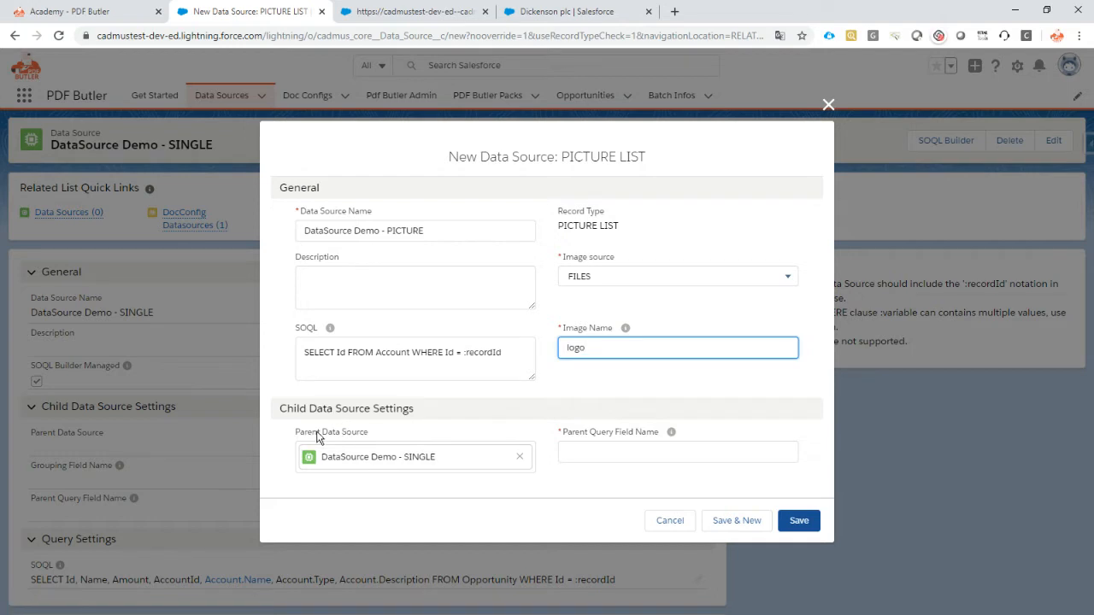
mouse_move(363, 468)
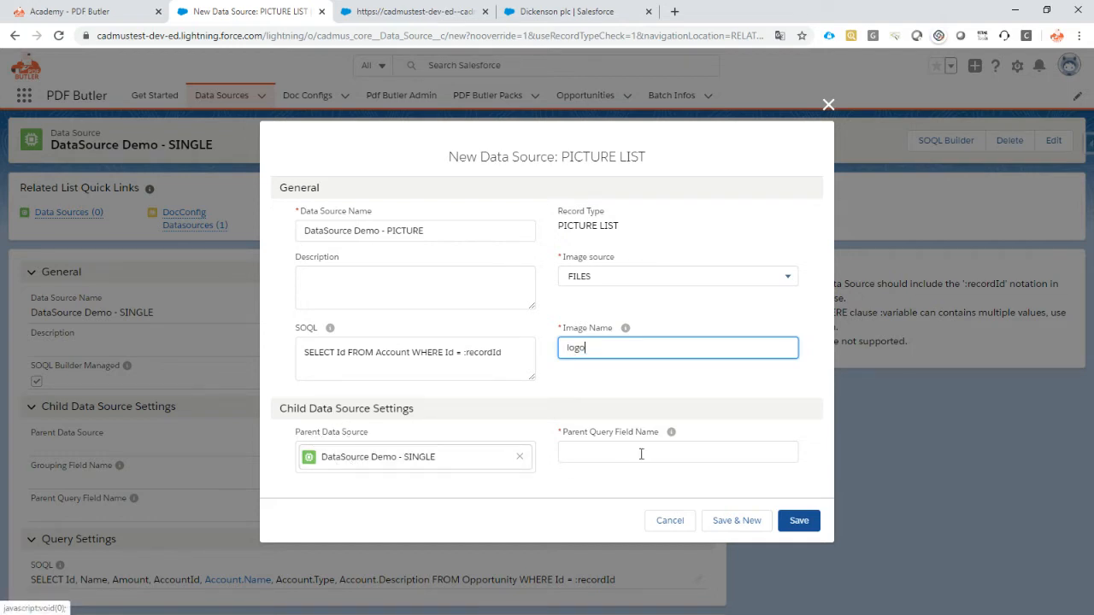
Set the Parent Query Field to 'AccountId' and save the picture data source
left_click(677, 451)
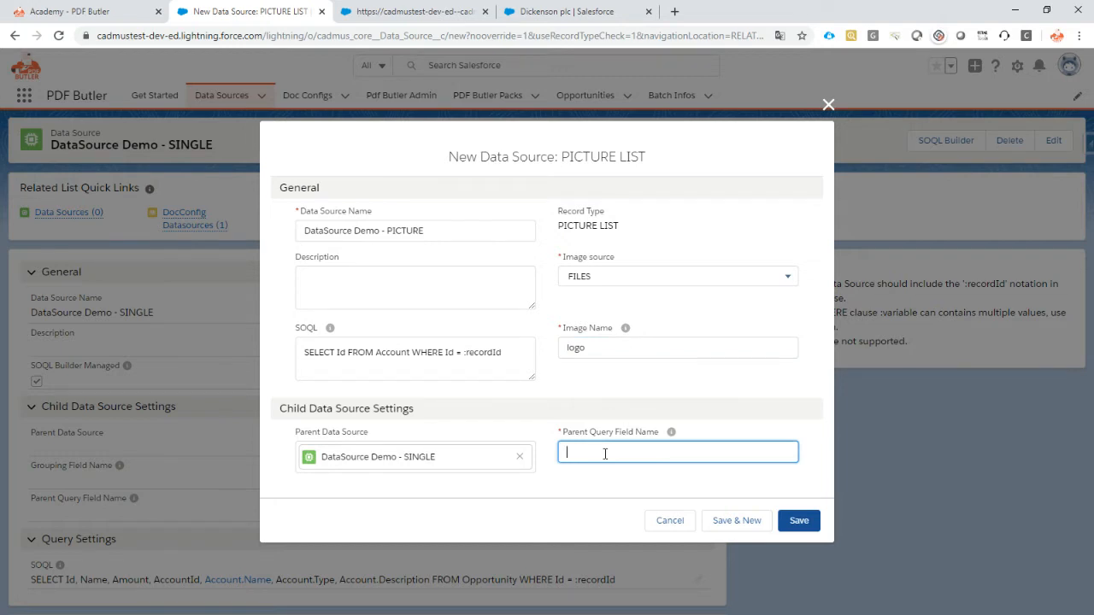
type("Acc")
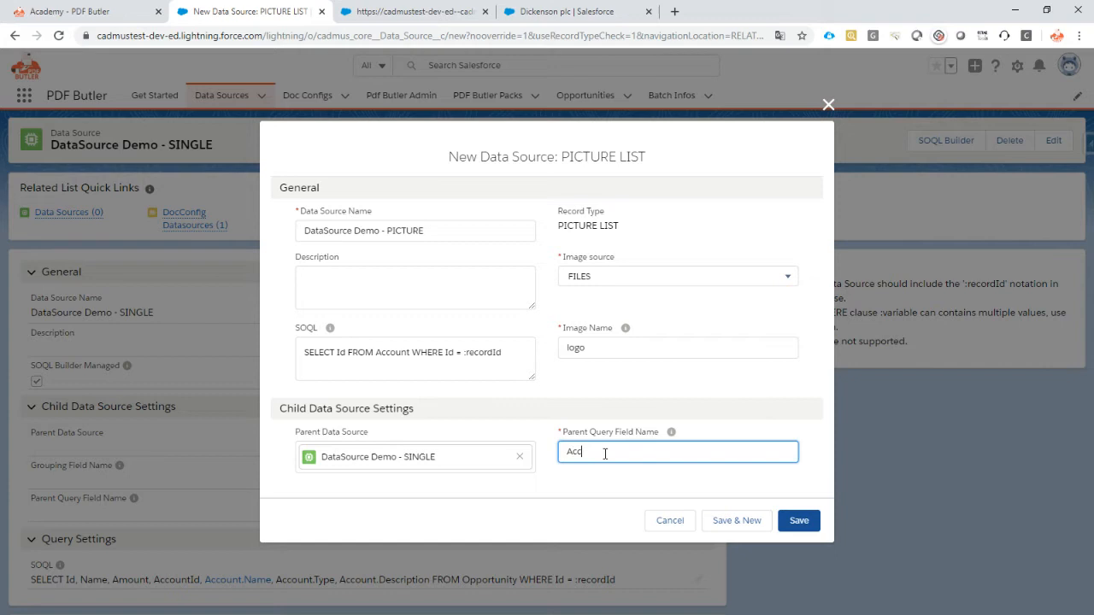
type("ount")
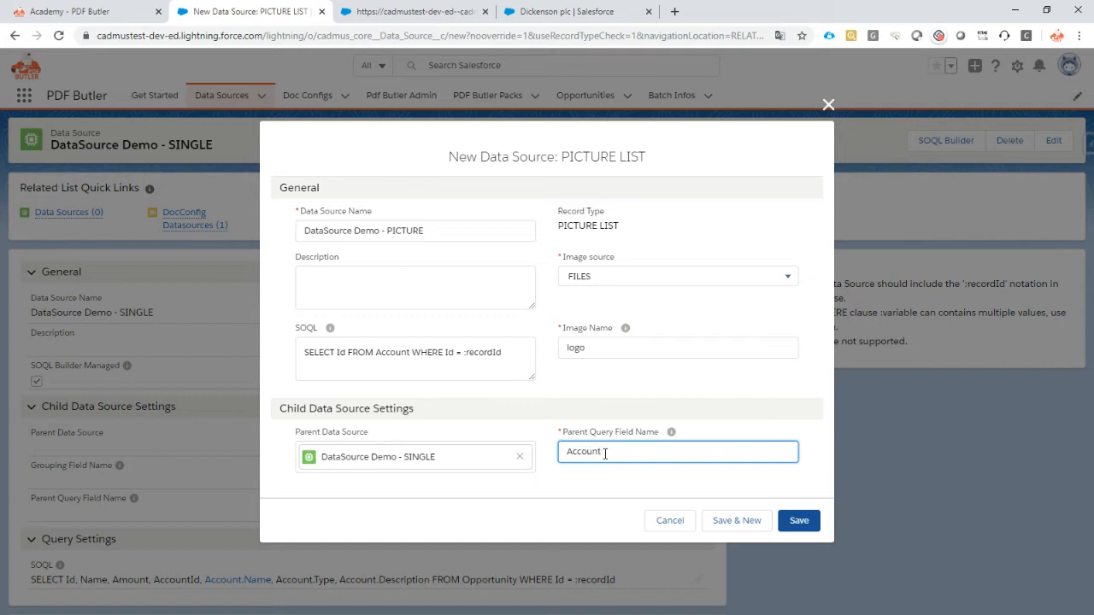
type("Id")
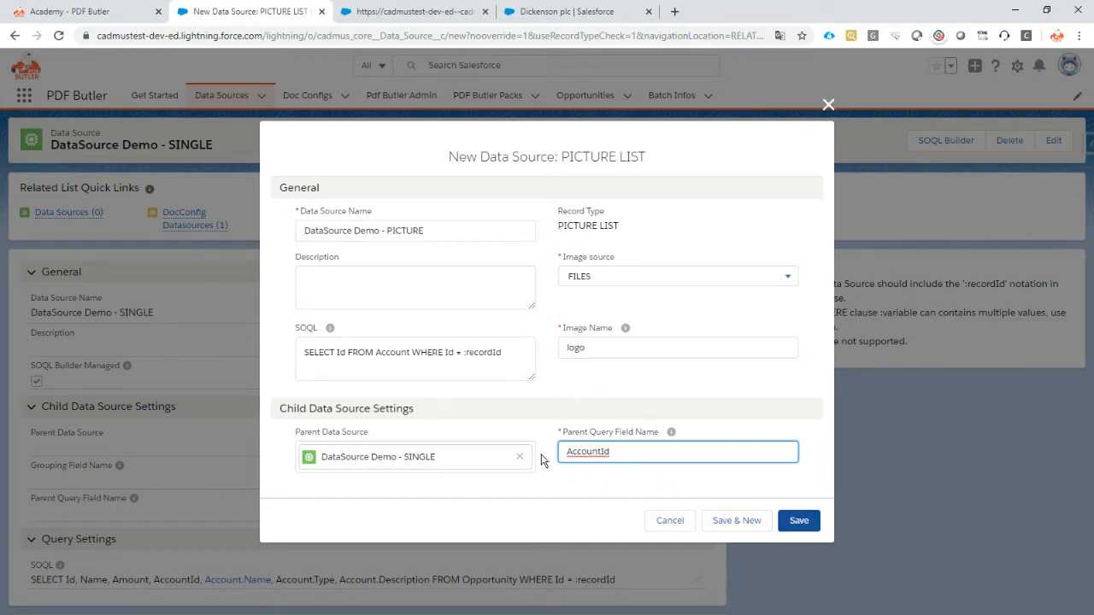
mouse_move(510, 396)
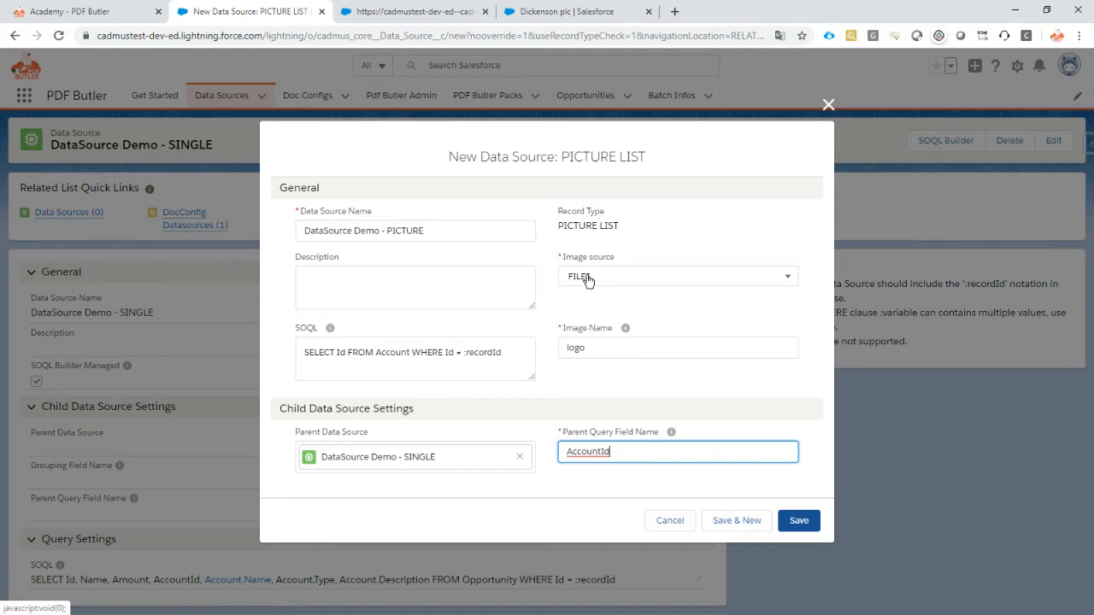
left_click(797, 520)
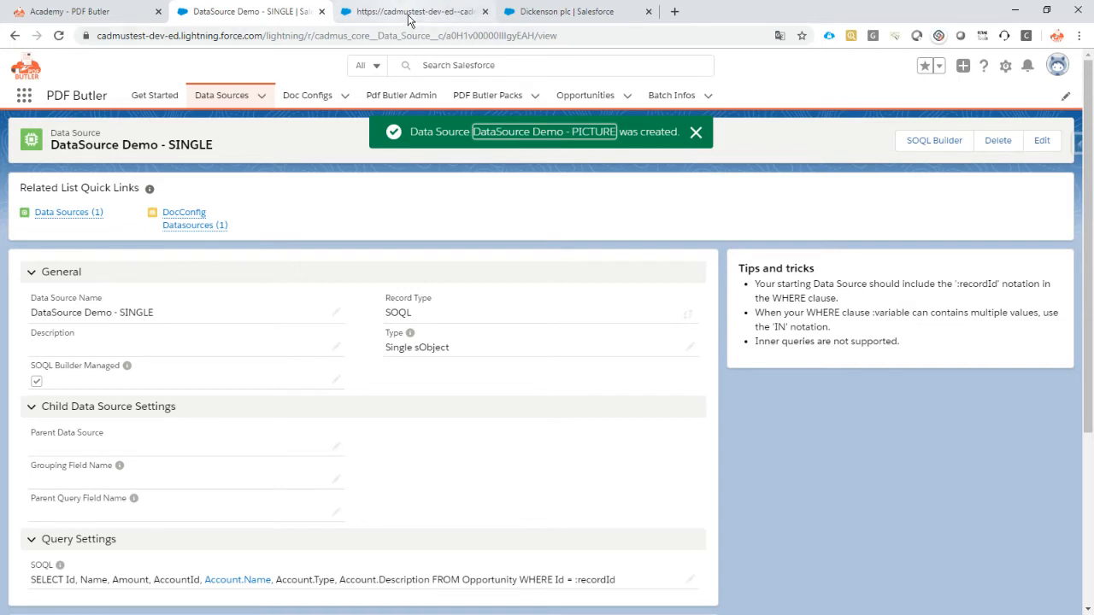
Import DataSource Demo - PICTURE as a Picture data source with AccountId parent field and parentId grouping
left_click(414, 10)
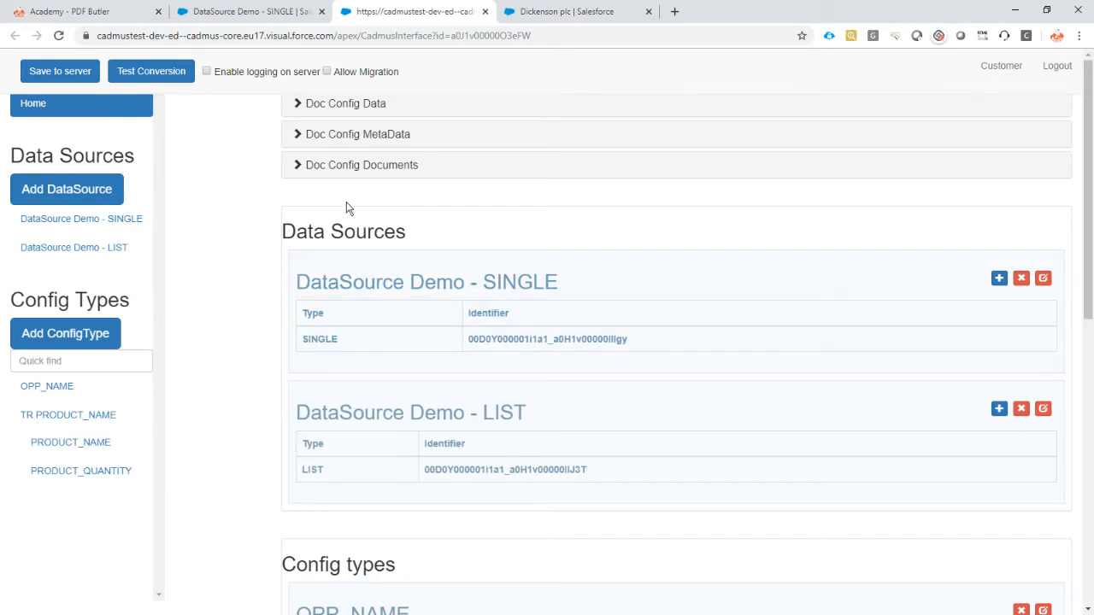
mouse_move(275, 222)
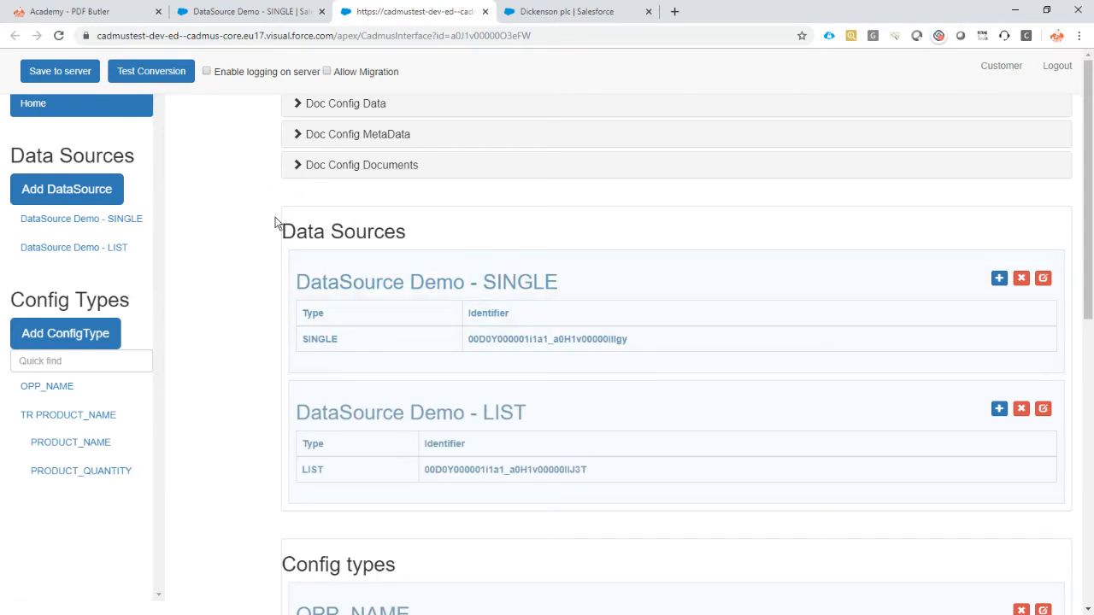
scroll("down", 3)
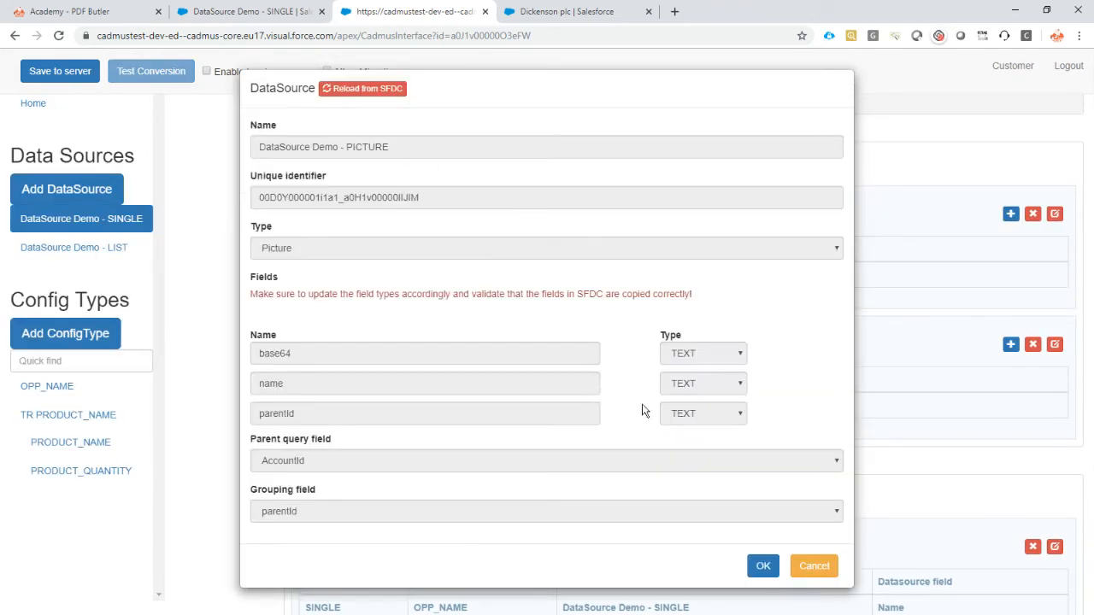
left_click(763, 566)
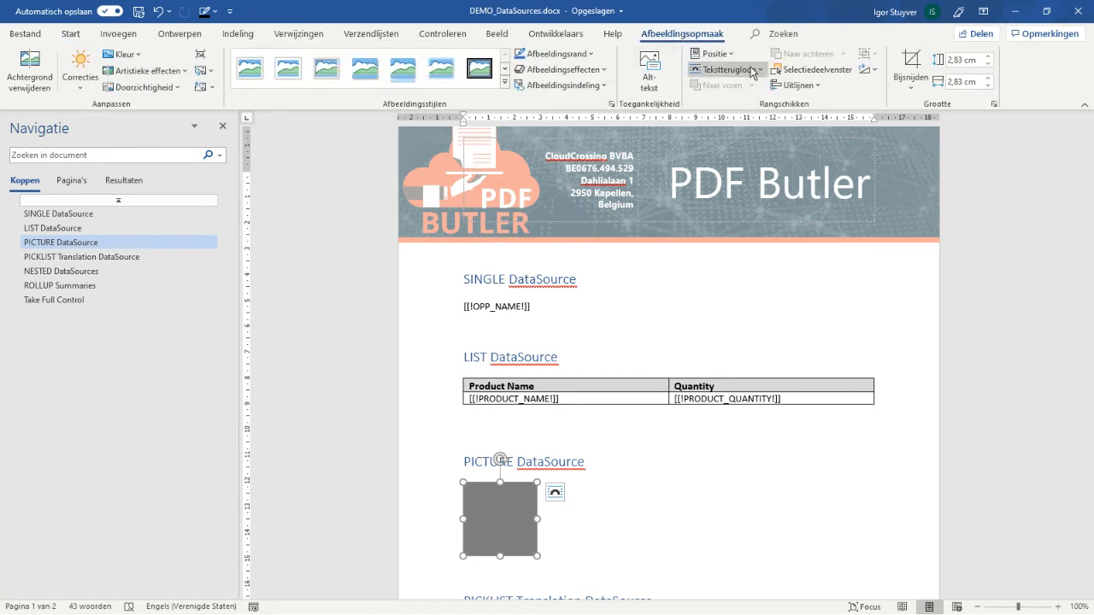
Rename the placeholder image to the ACC_LOGO tag name in Word's Selectie pane
left_click(810, 68)
type("[[ACC")
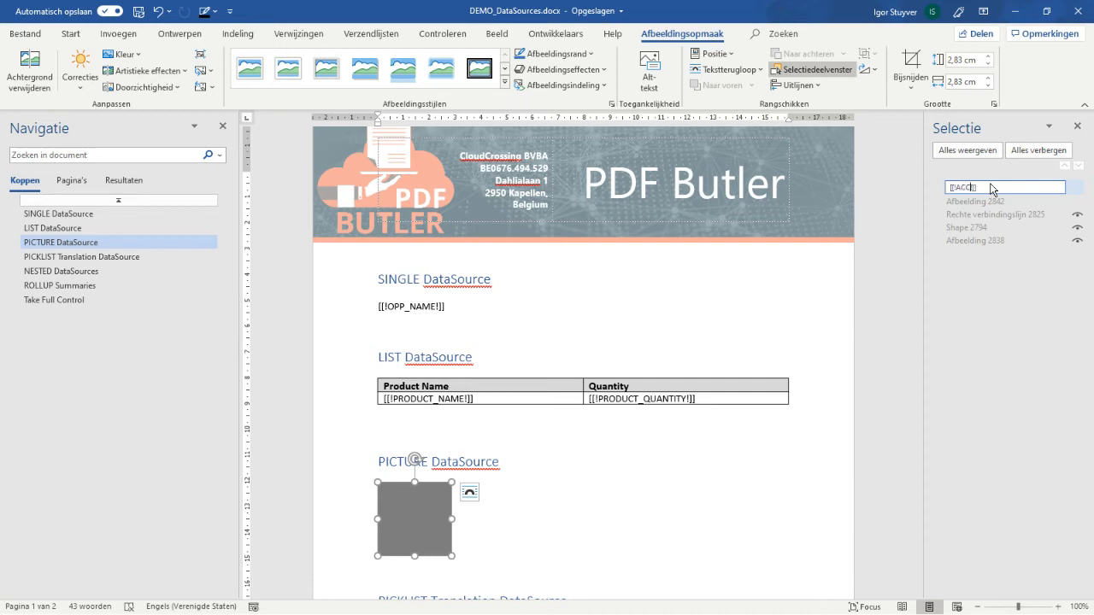
type("_LO")
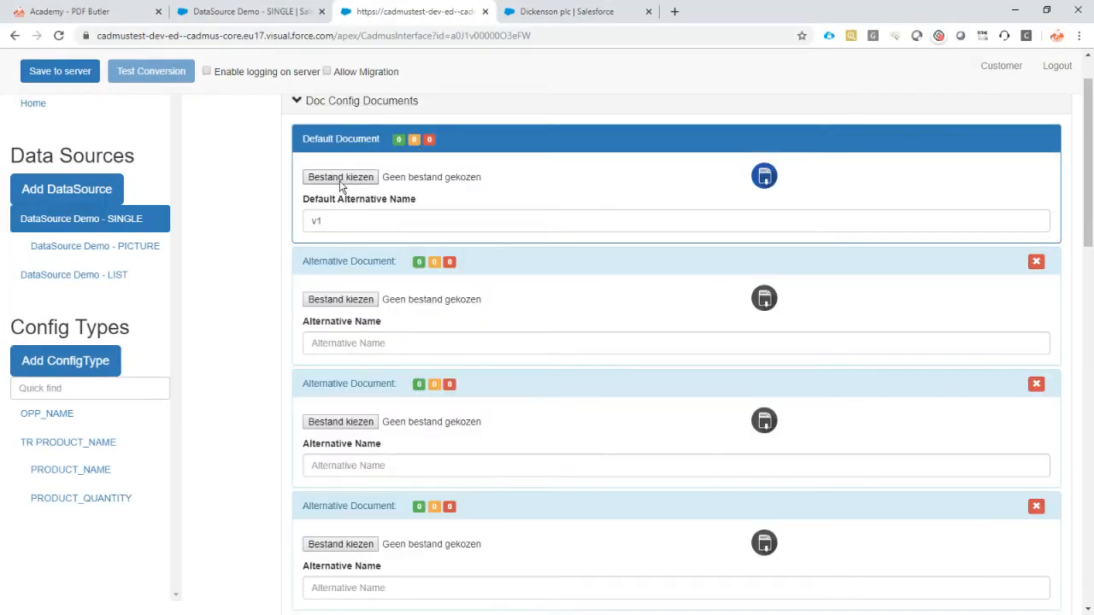
Upload DEMO_DataSources.docx as the Default Document v1 template
left_click(338, 176)
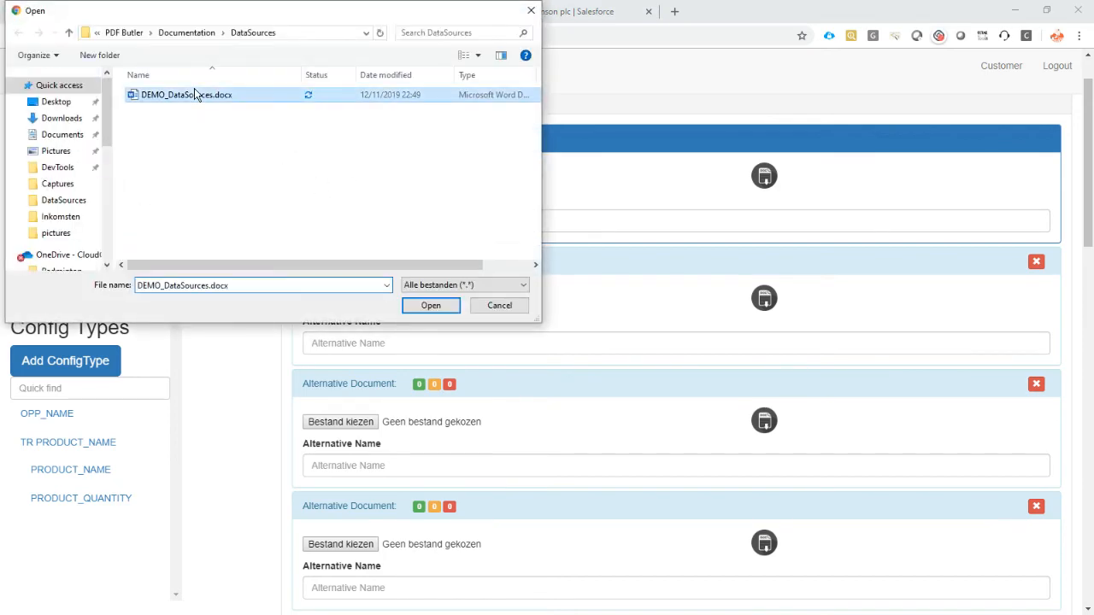
left_click(430, 304)
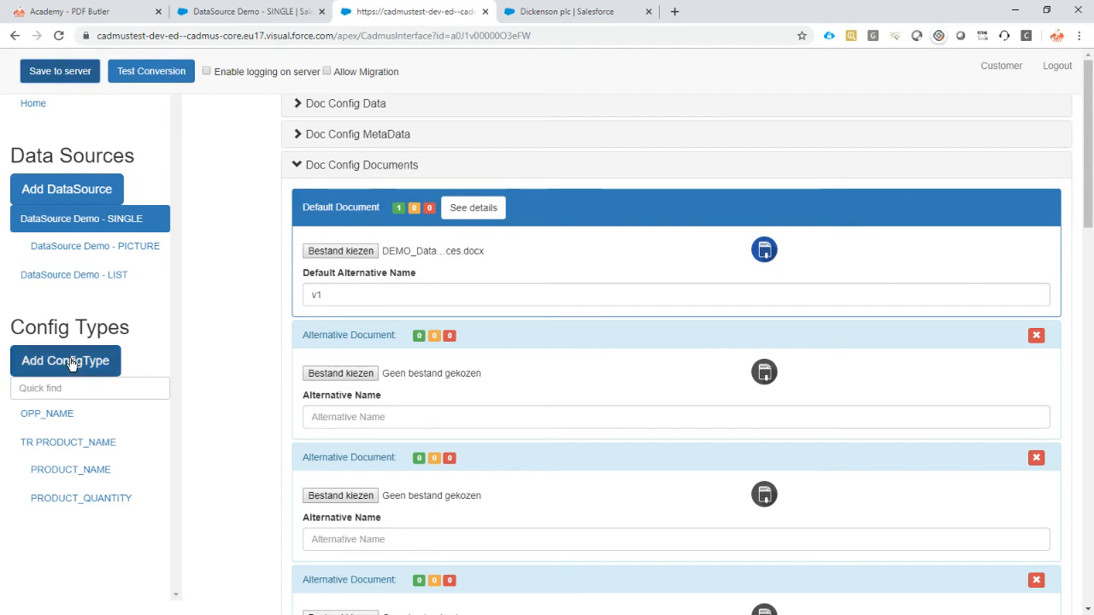
Create a new config type named ACC_LOGO of type PICTURE
left_click(65, 359)
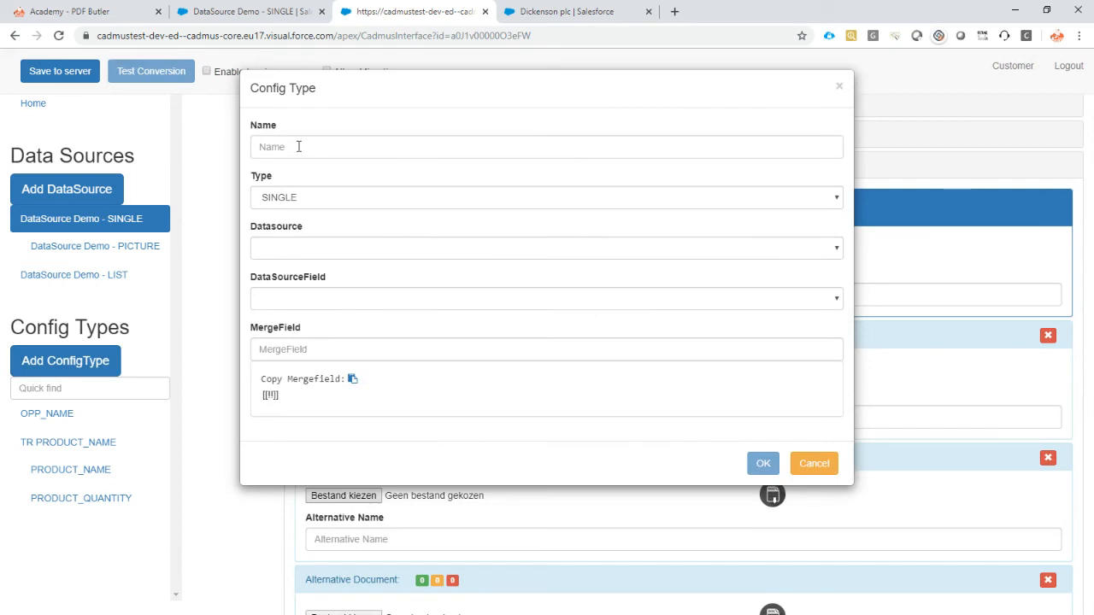
type("ACC_LOGO")
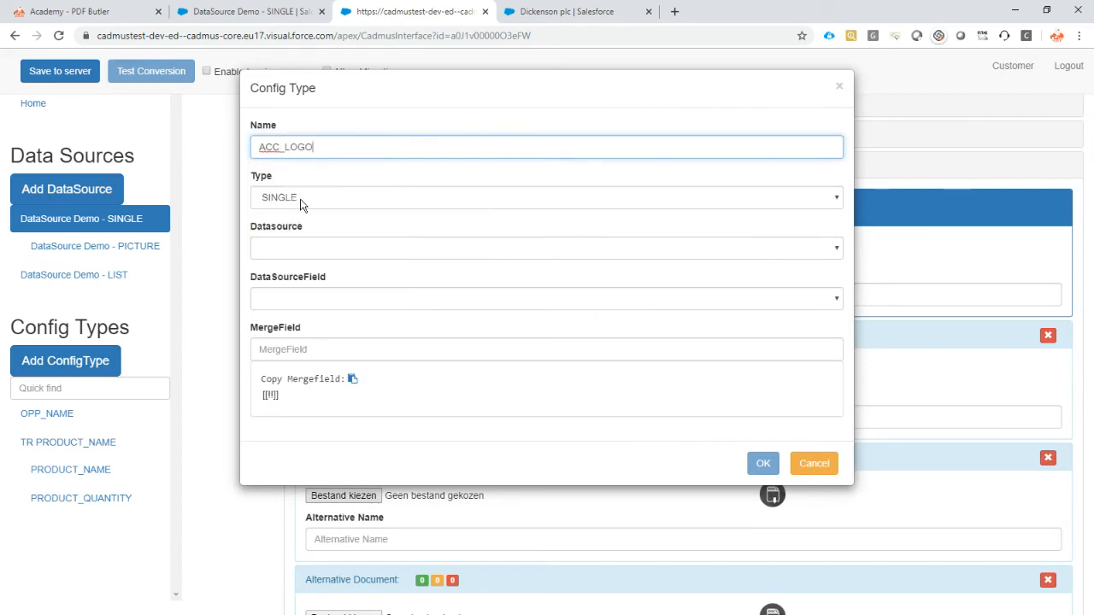
left_click(547, 197)
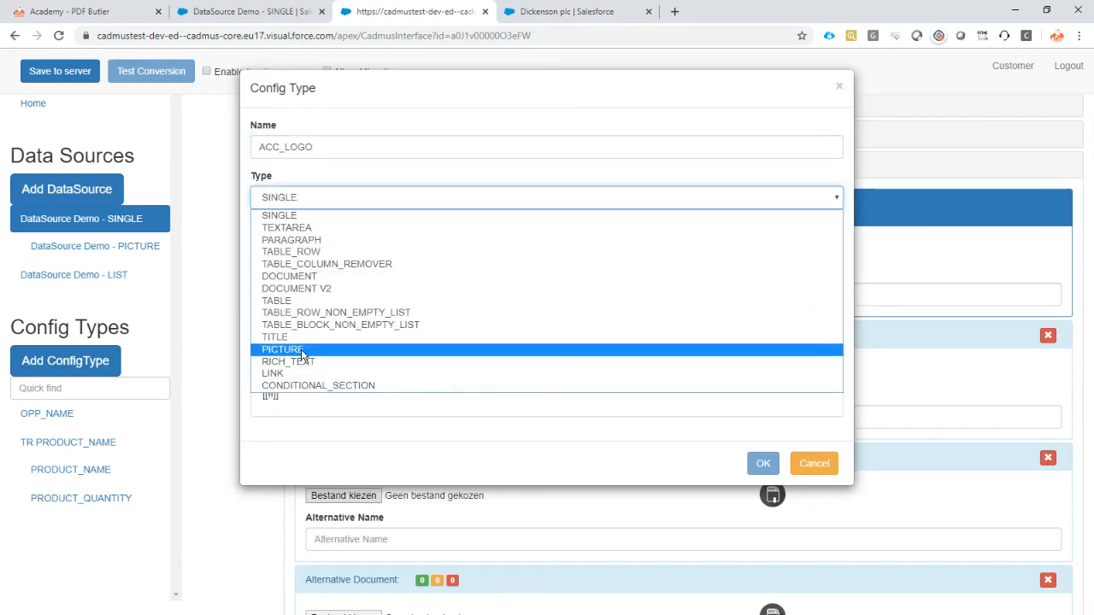
left_click(281, 349)
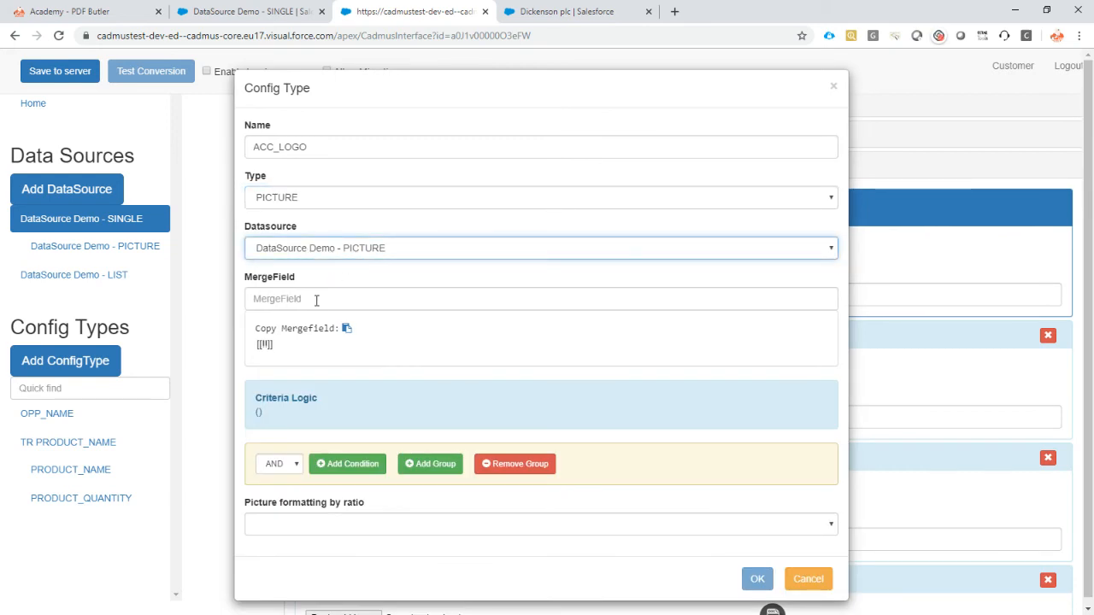
Set MergeField ACC_LOGO with scale-by-placeholder-width formatting and confirm the config type
type("ACC_LOGO")
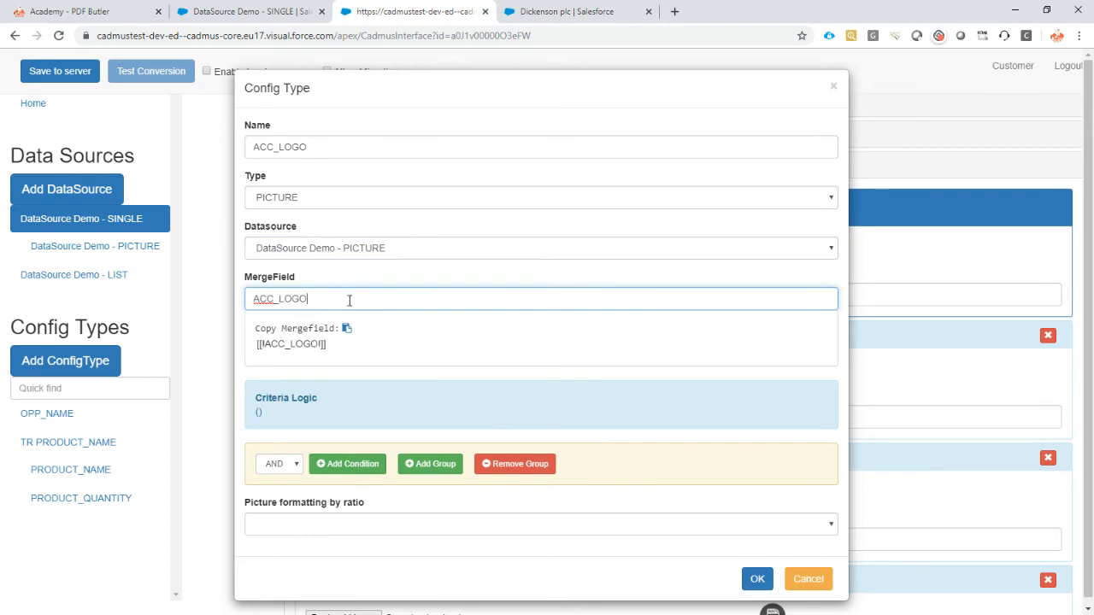
left_click(540, 523)
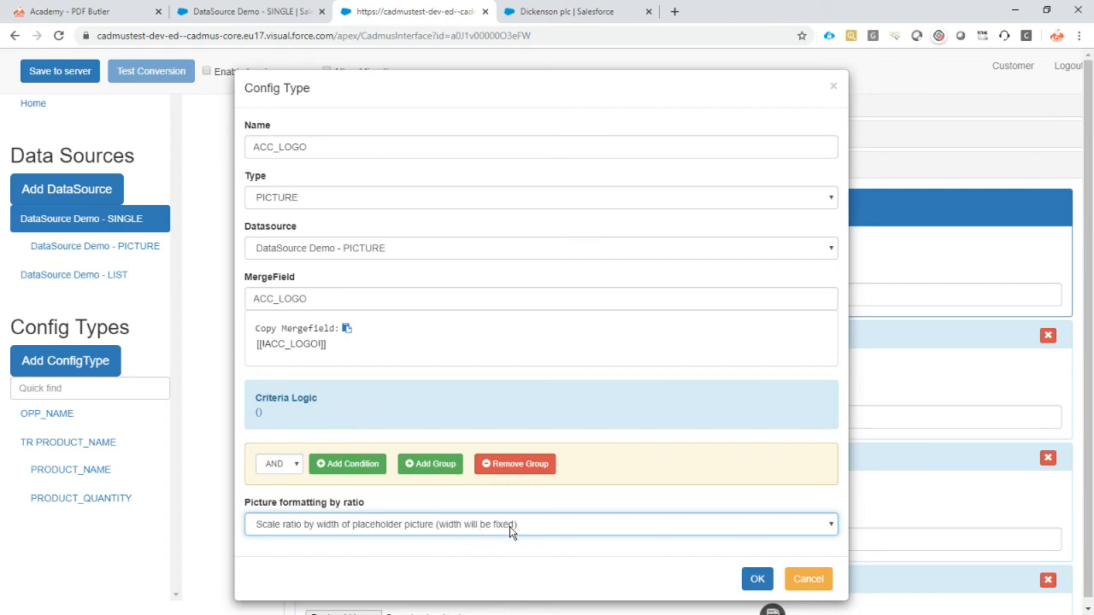
mouse_move(499, 540)
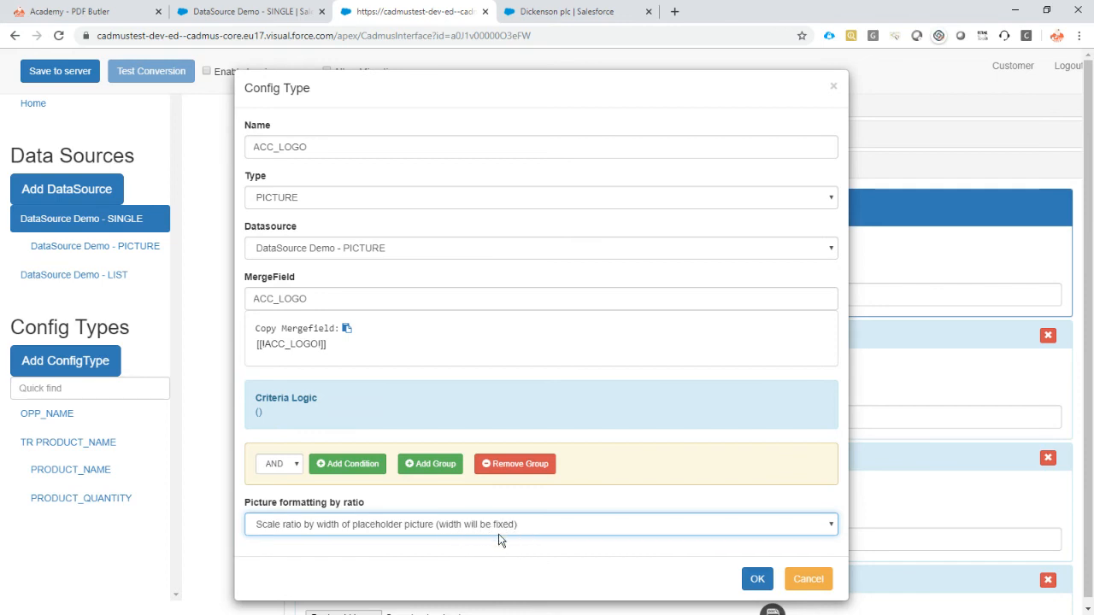
mouse_move(520, 542)
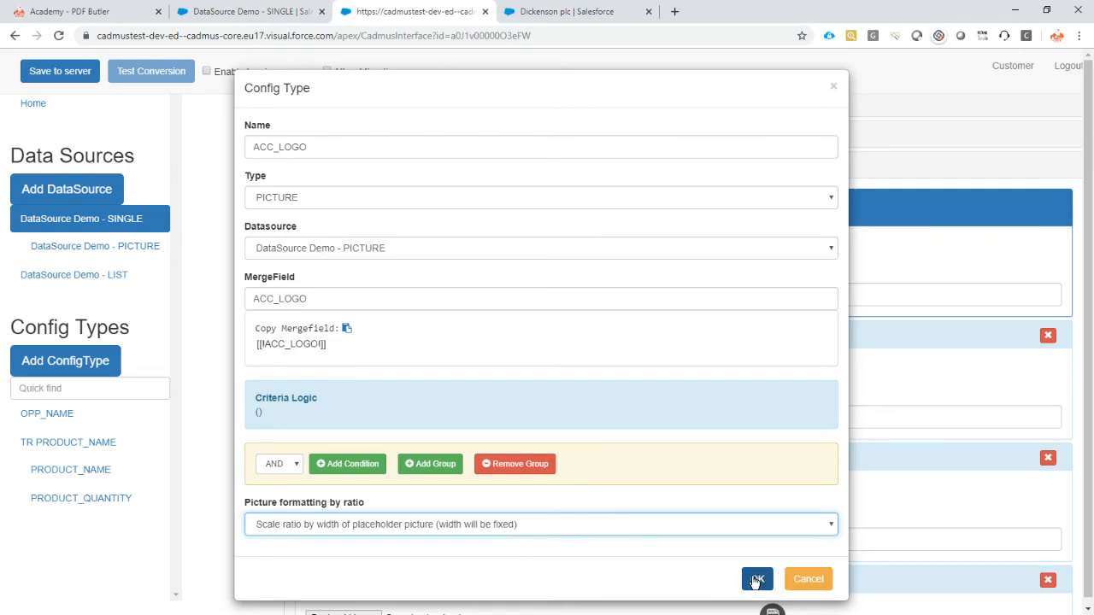
left_click(755, 578)
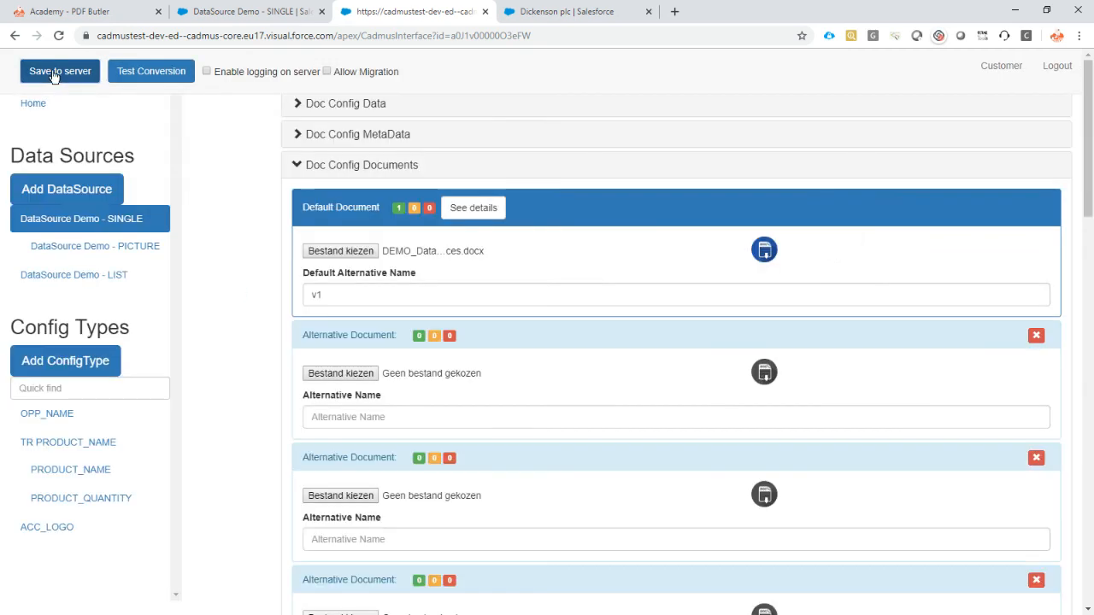
mouse_move(247, 11)
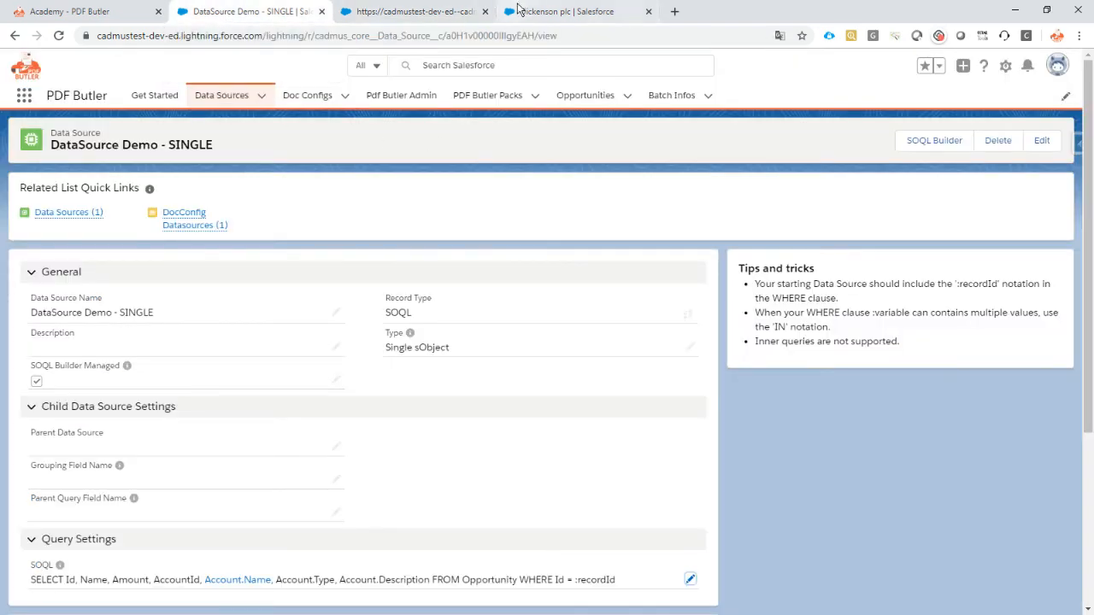
Open the Car sales opportunity from the Dickenson plc account to generate the PDF preview
left_click(564, 10)
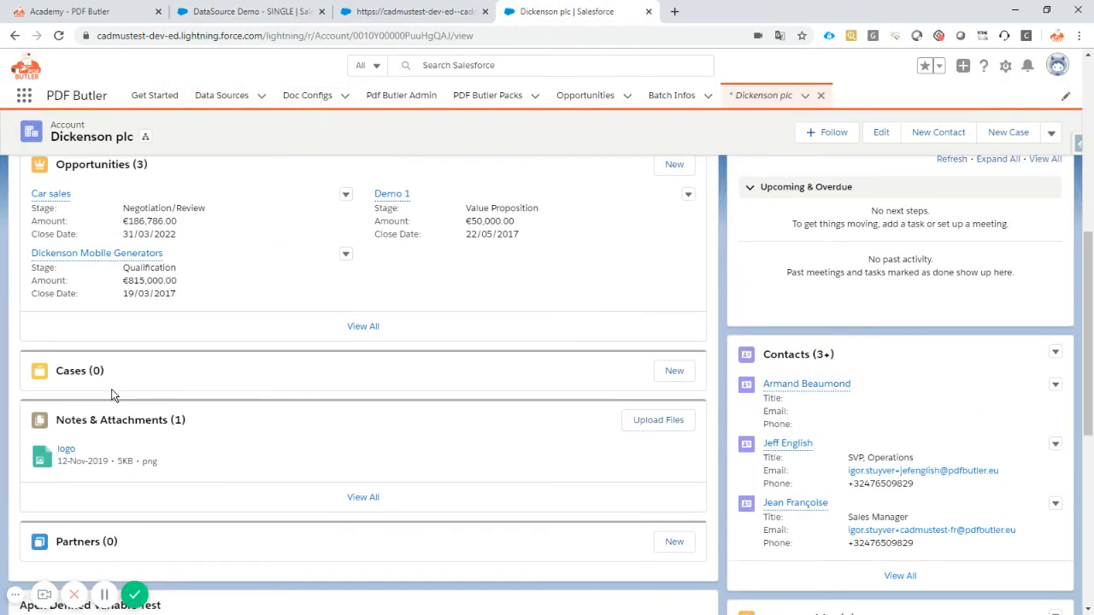
scroll("up", 3)
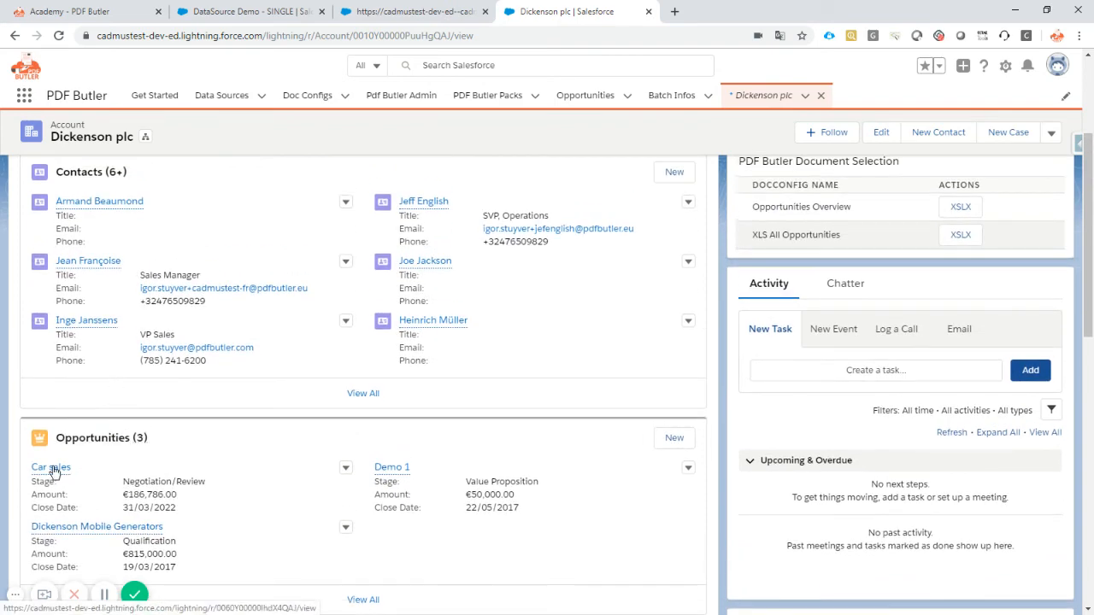
left_click(51, 467)
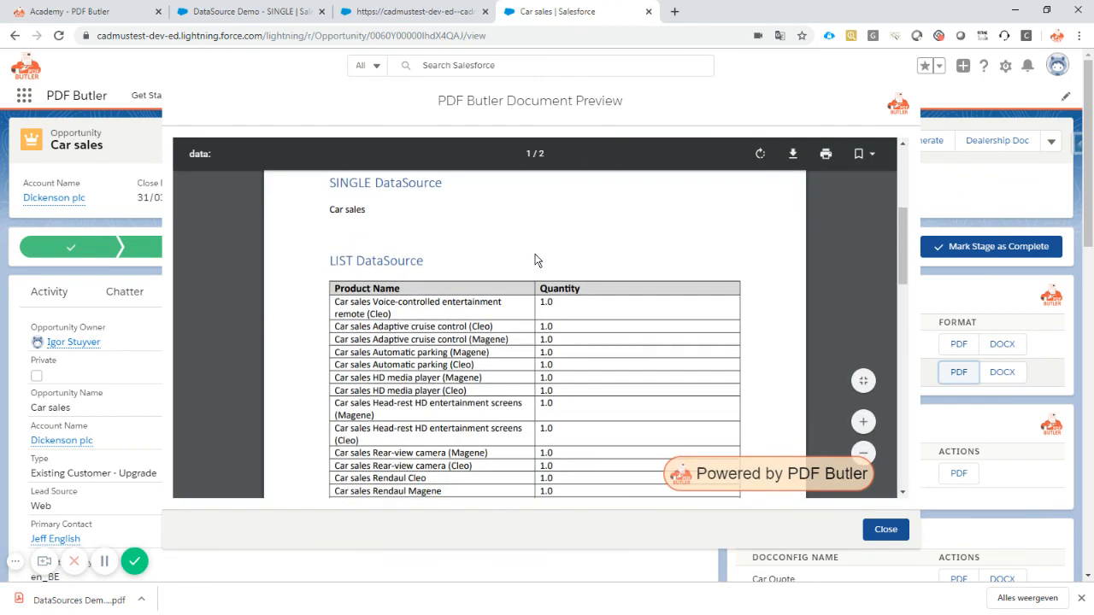
scroll("down", 3)
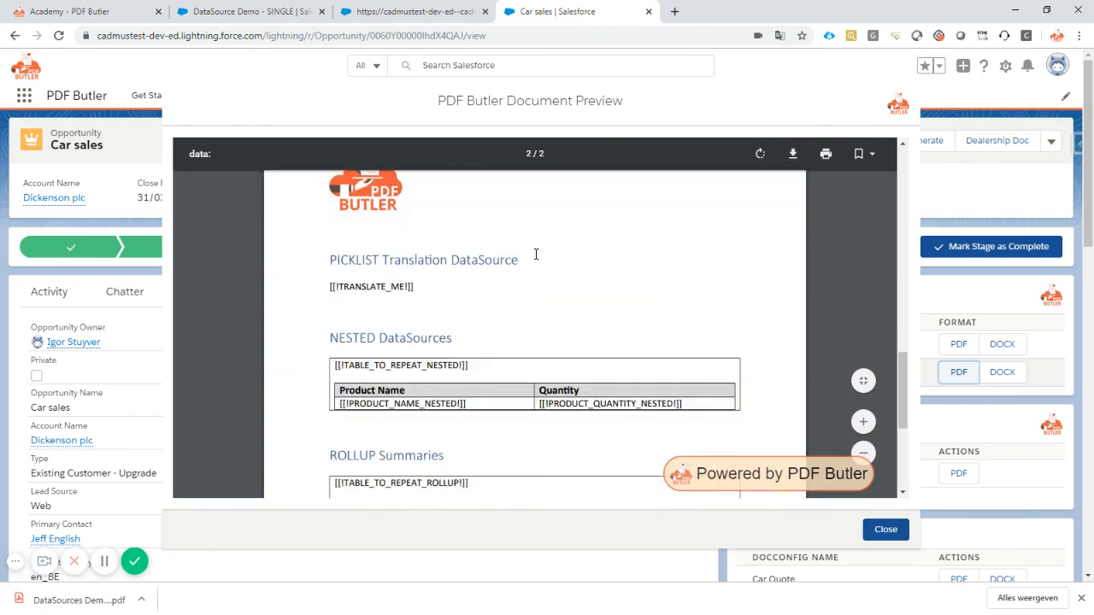
scroll("up", 3)
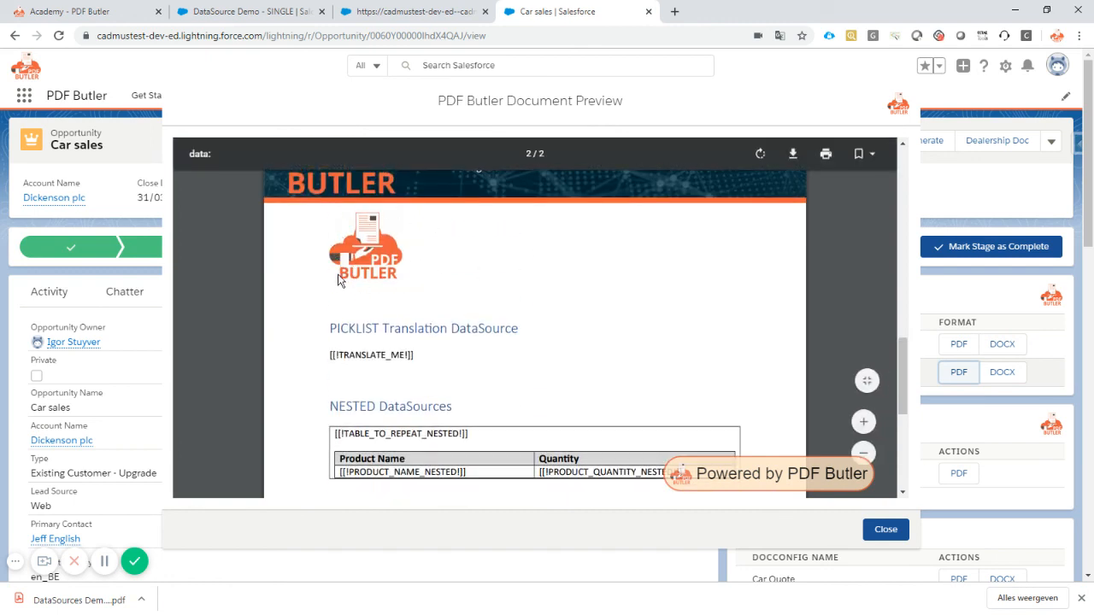
scroll("down", 3)
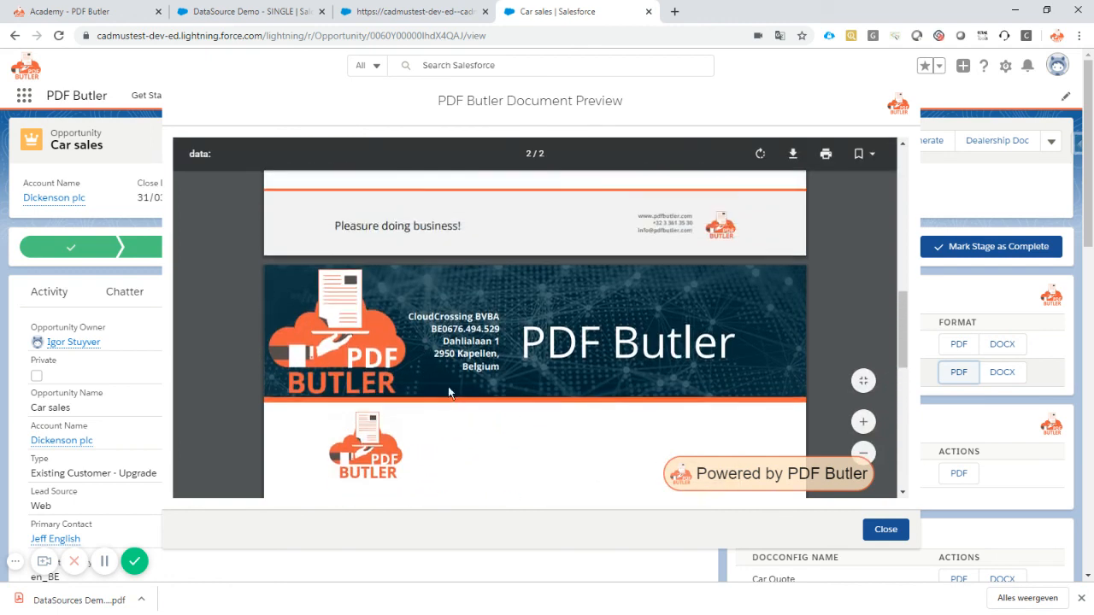
scroll("down", 3)
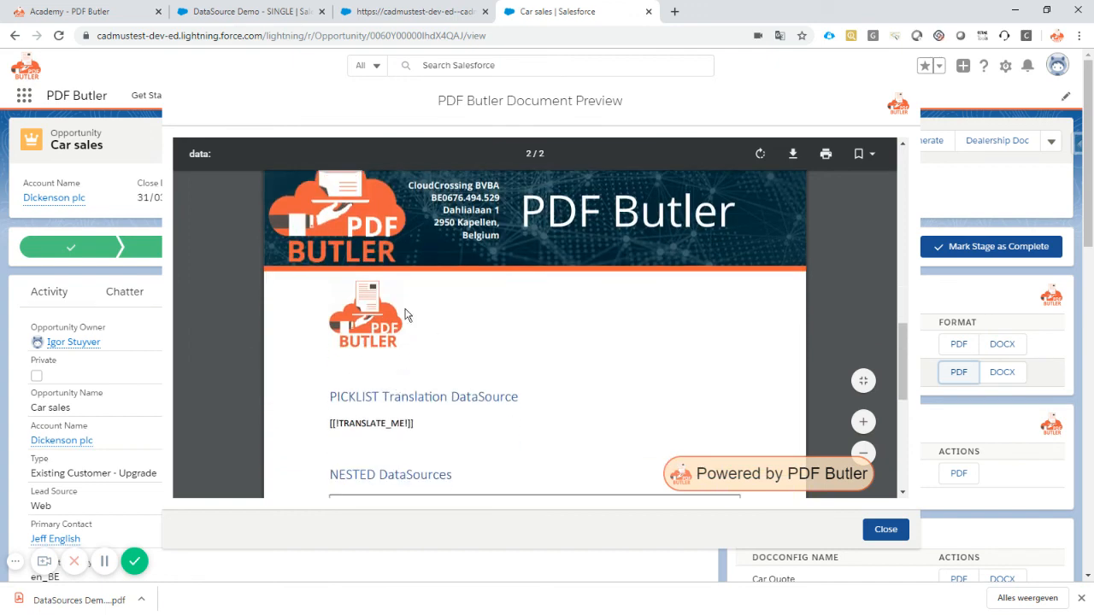
mouse_move(376, 318)
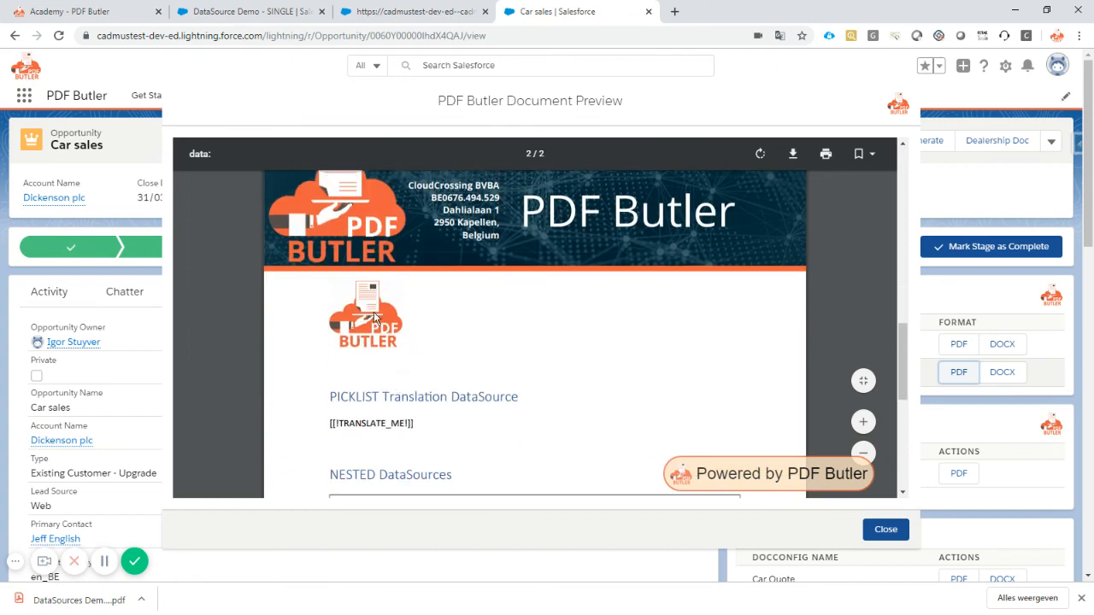
mouse_move(451, 550)
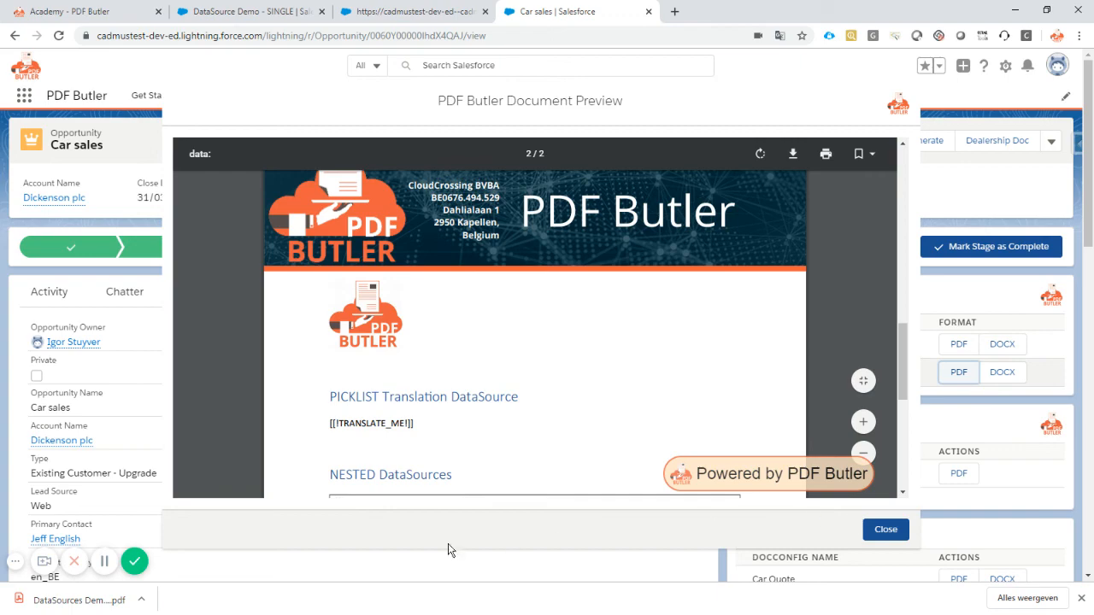